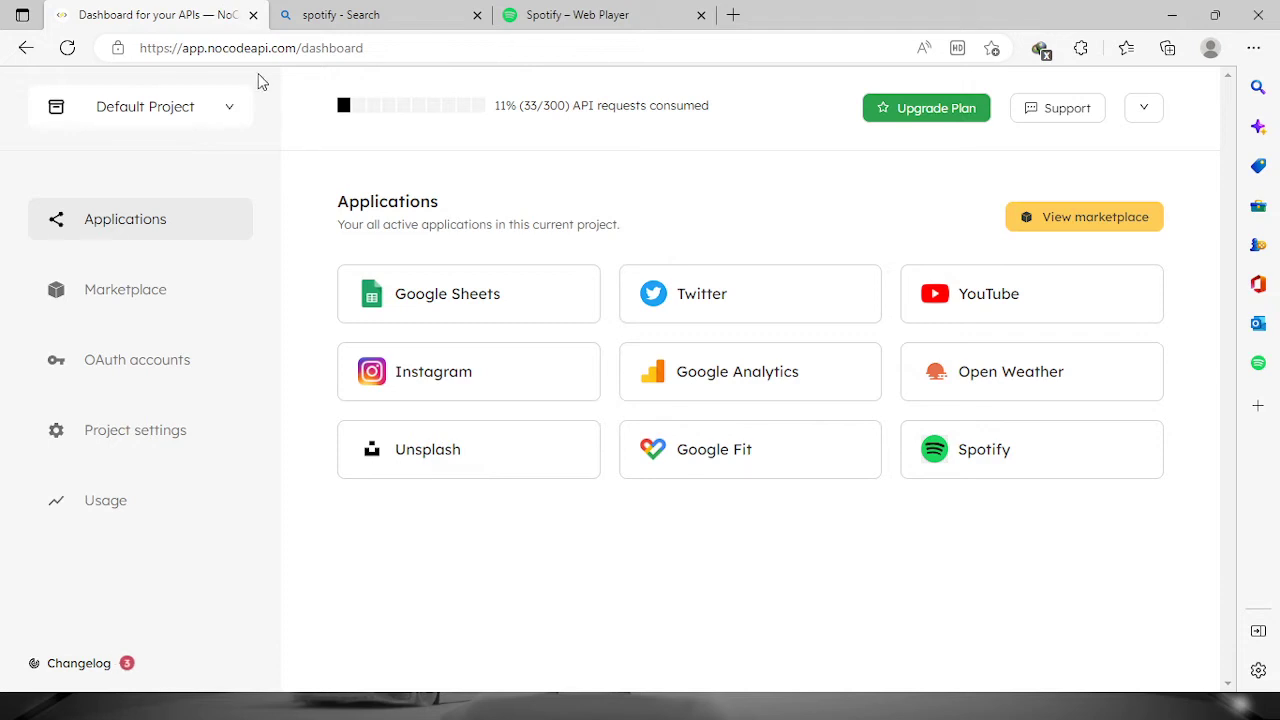
mouse_move(208, 334)
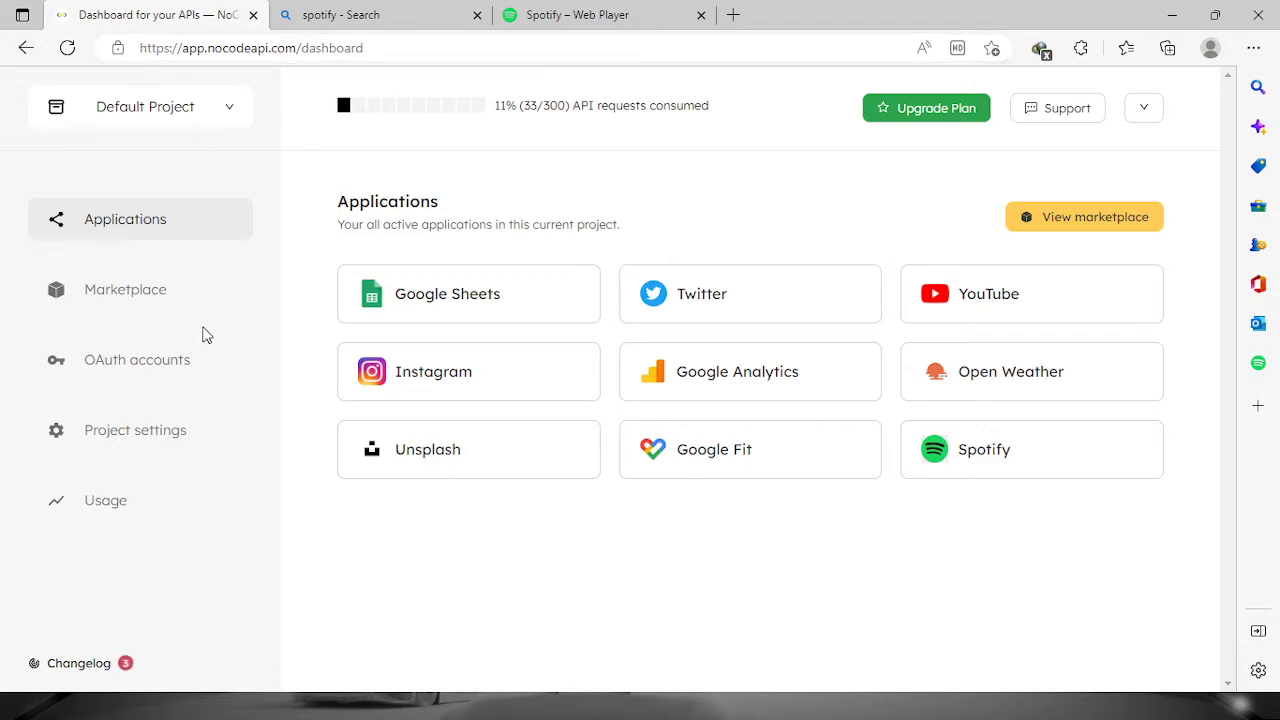
- Search the Marketplace for 'spotify' to find the Spotify API listing
left_click(124, 288)
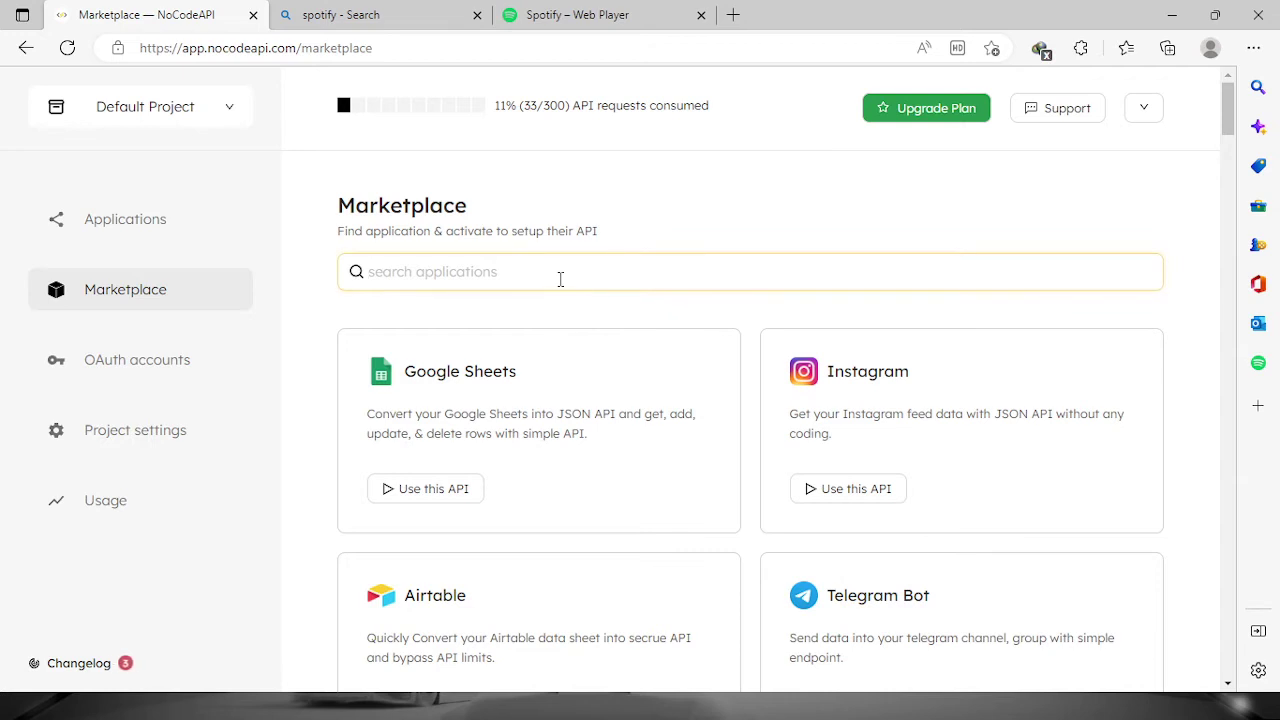
type("spotify")
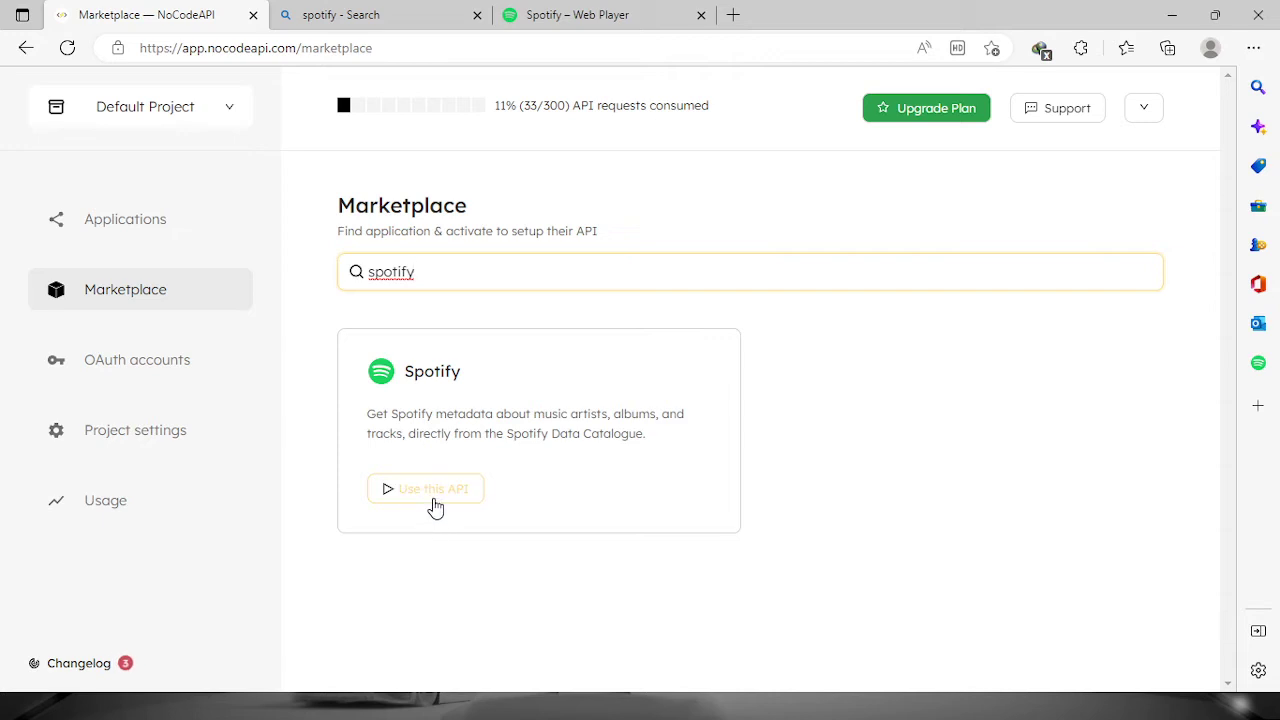
- Start a new Spotify API on the already connected Spotify account
left_click(424, 488)
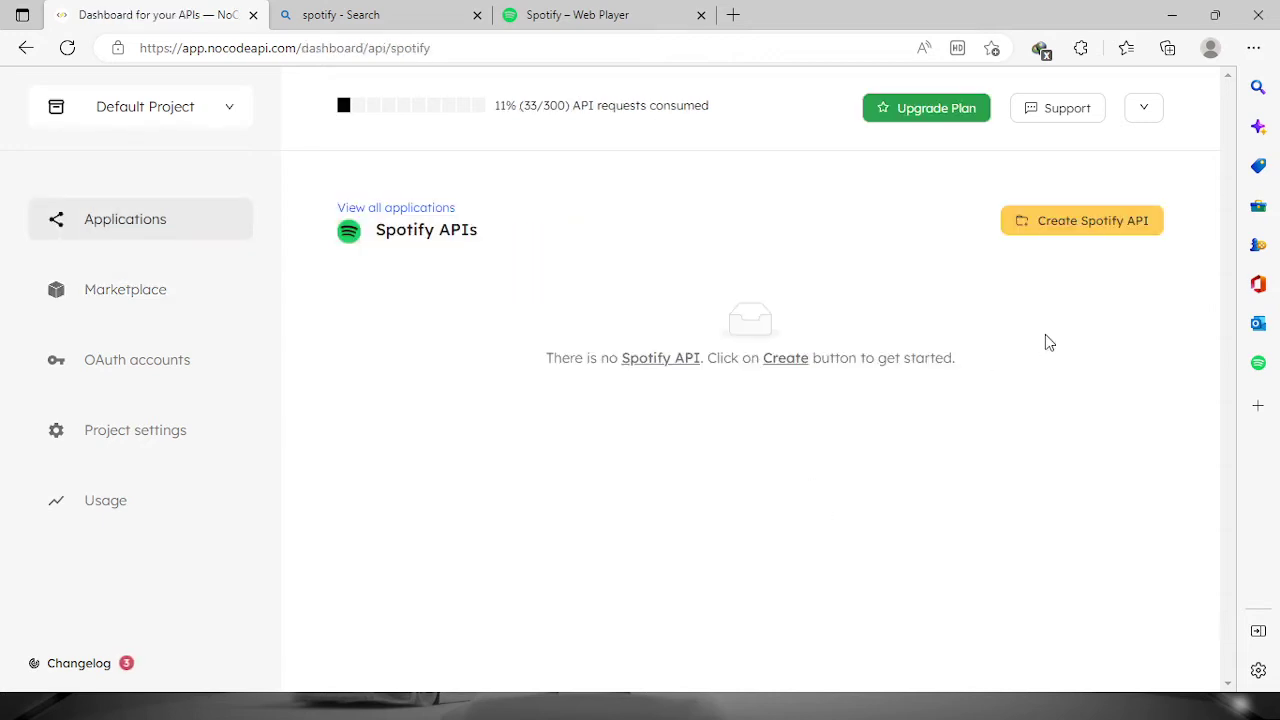
mouse_move(1084, 244)
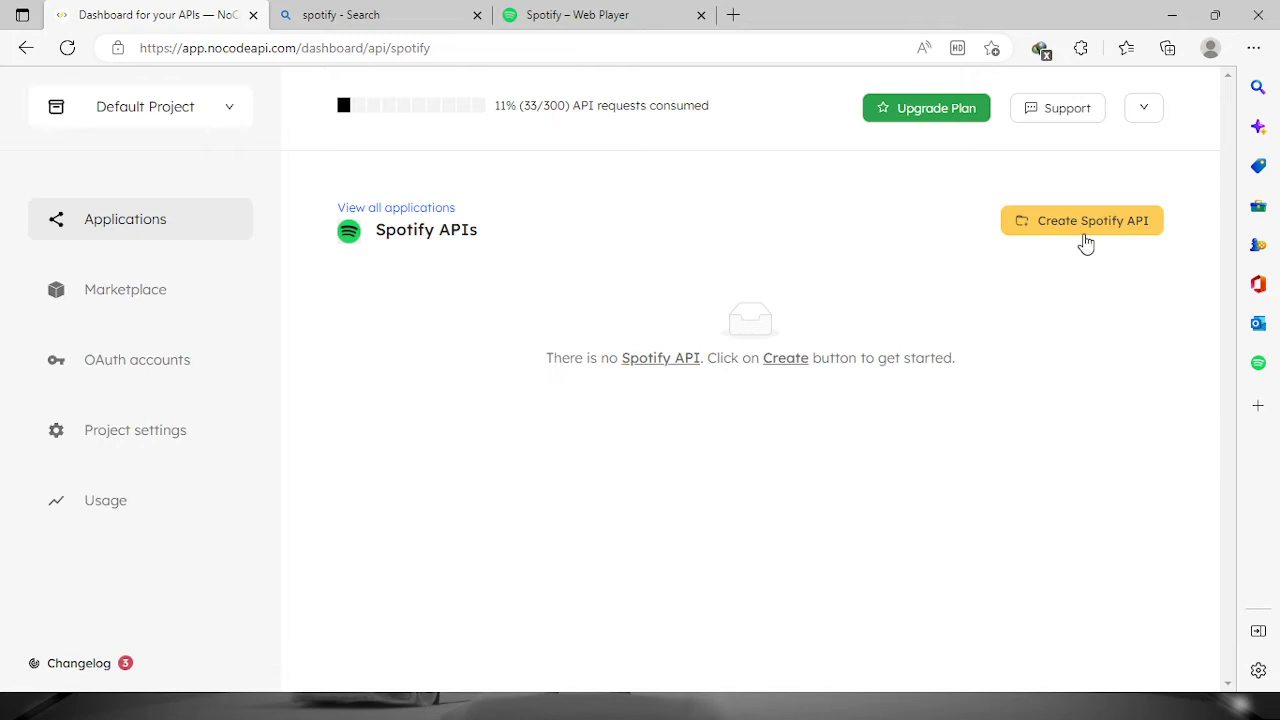
left_click(1080, 220)
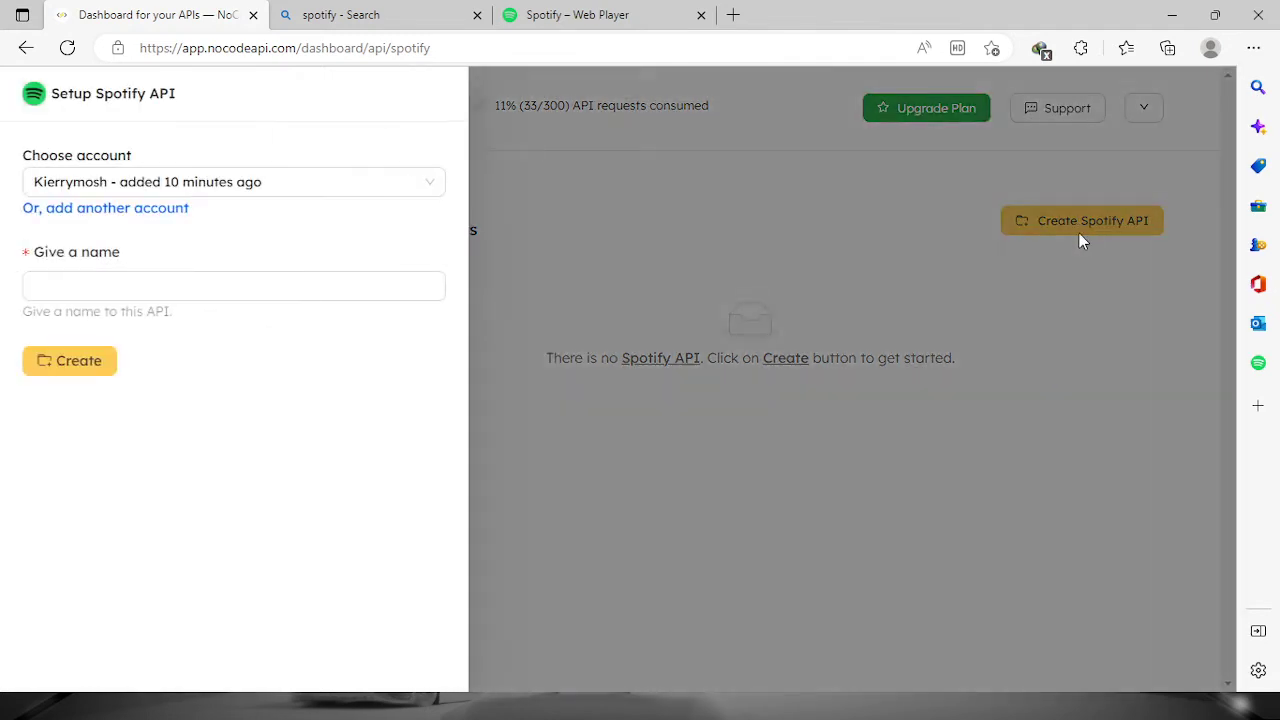
mouse_move(390, 256)
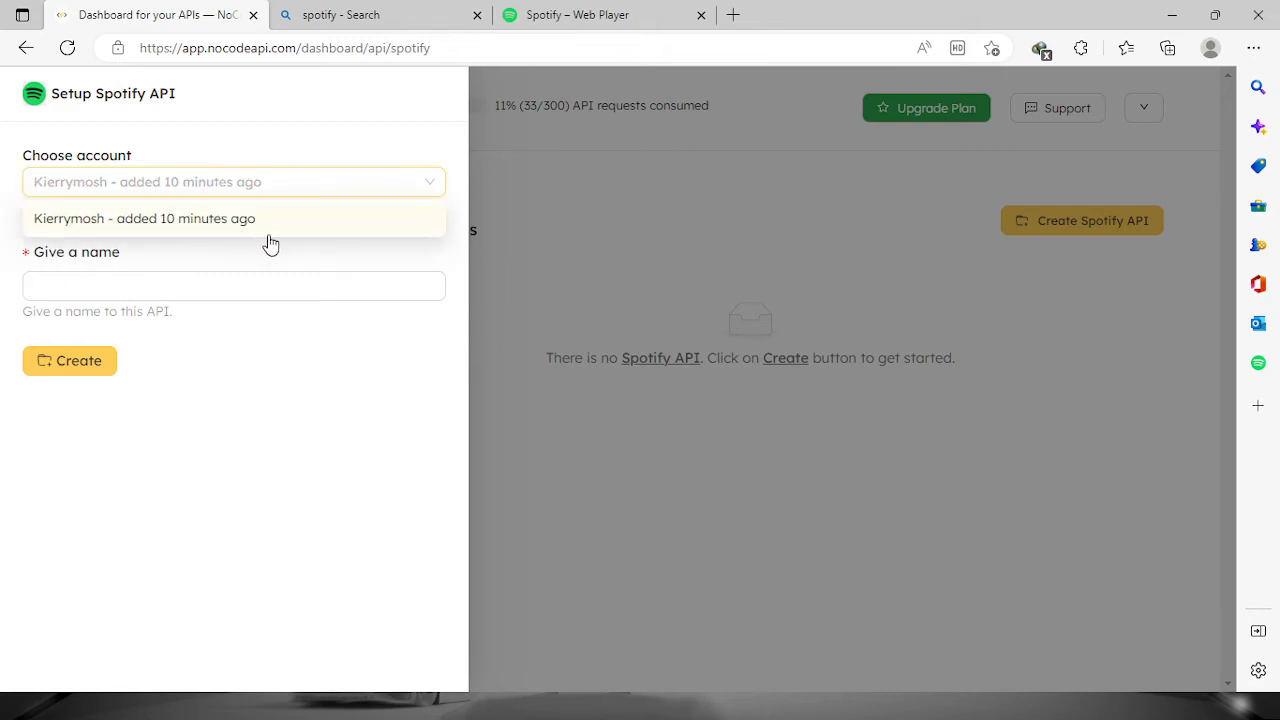
left_click(148, 218)
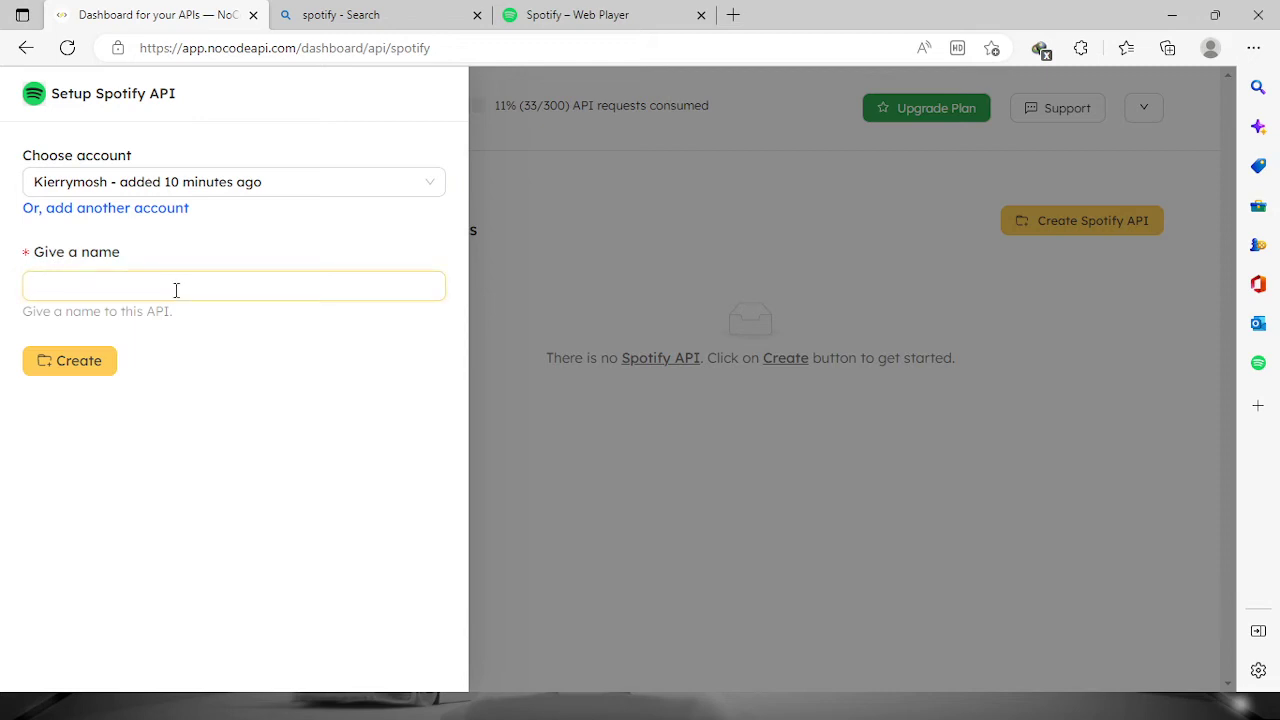
- Name the API 'my spotify' and create it with its endpoint URL
type("my s")
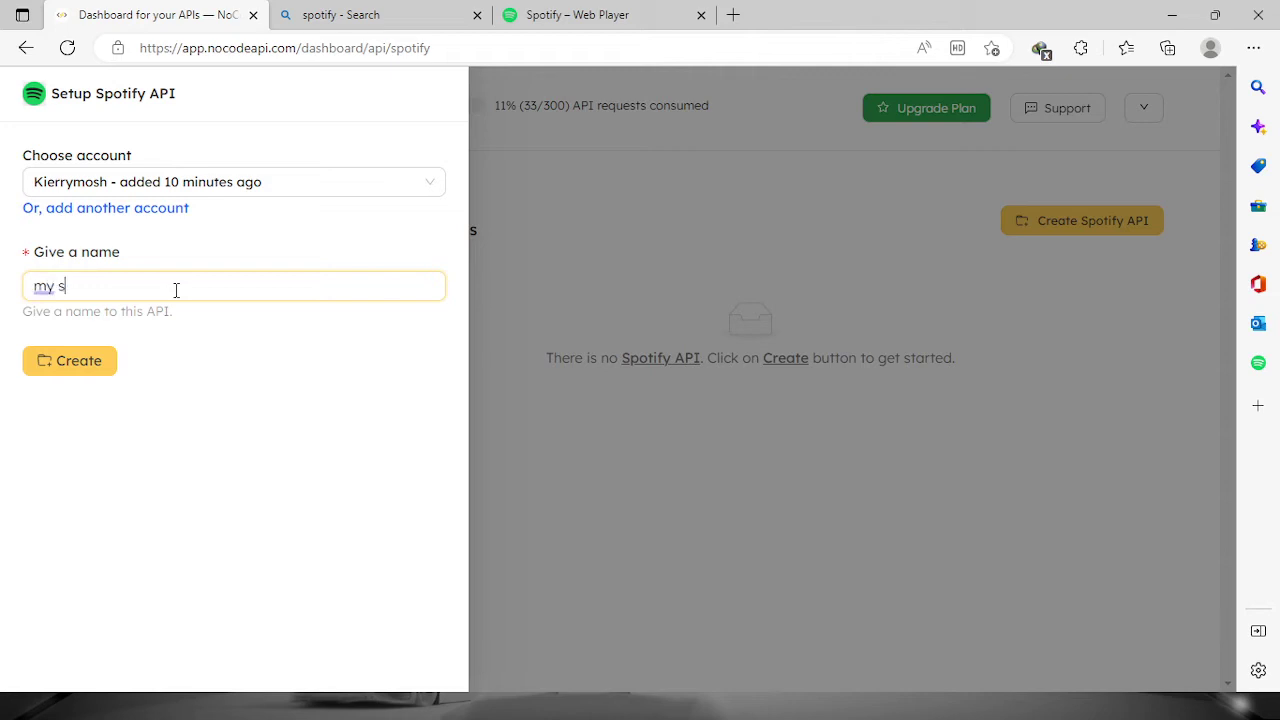
type("po")
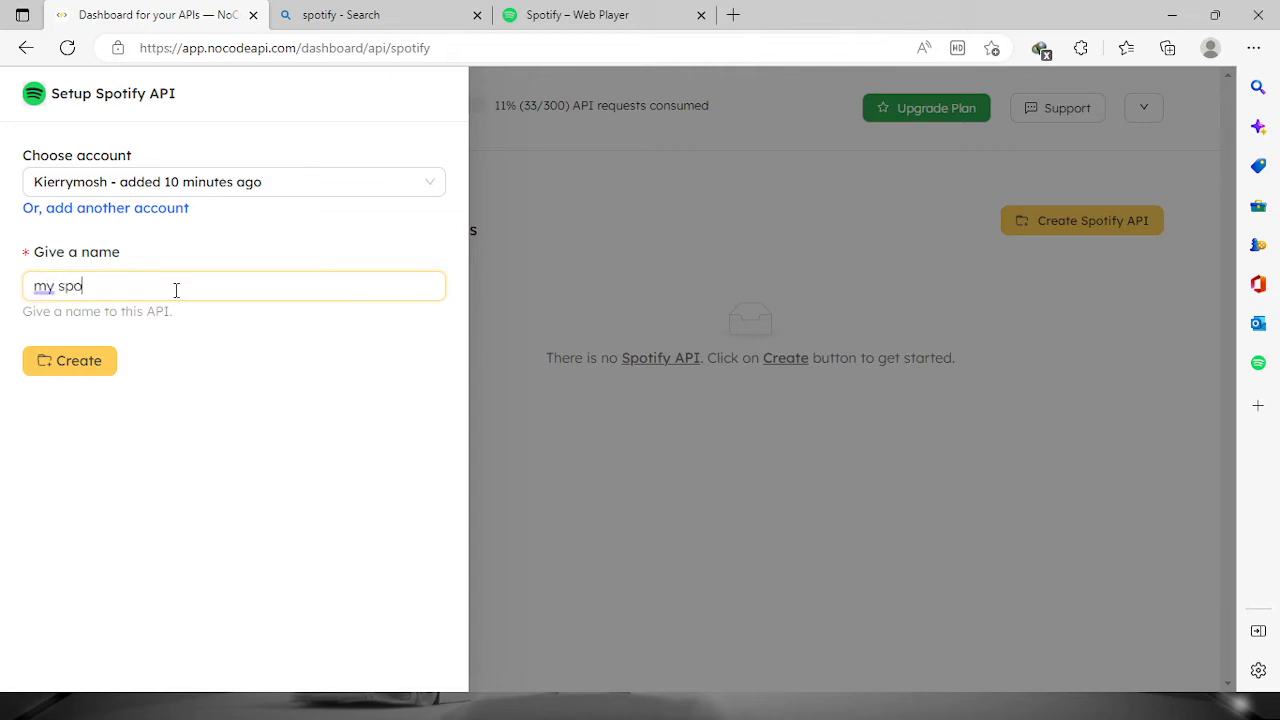
type("tify")
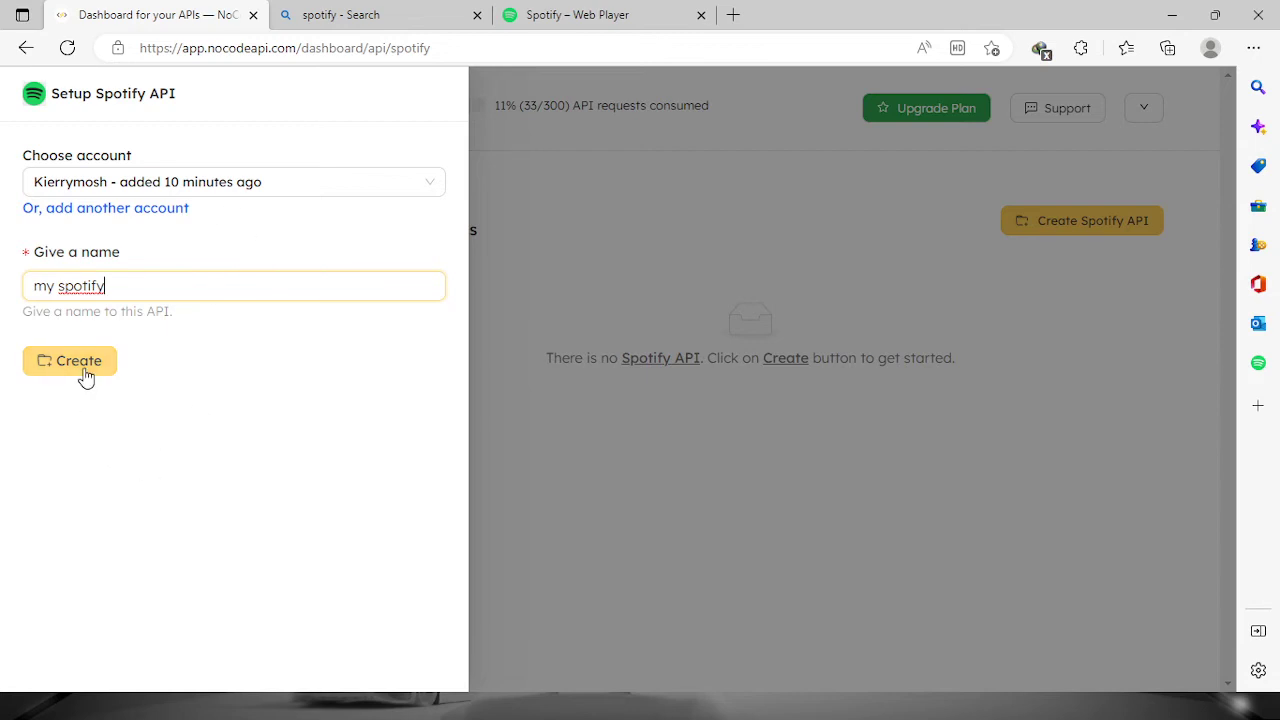
left_click(68, 360)
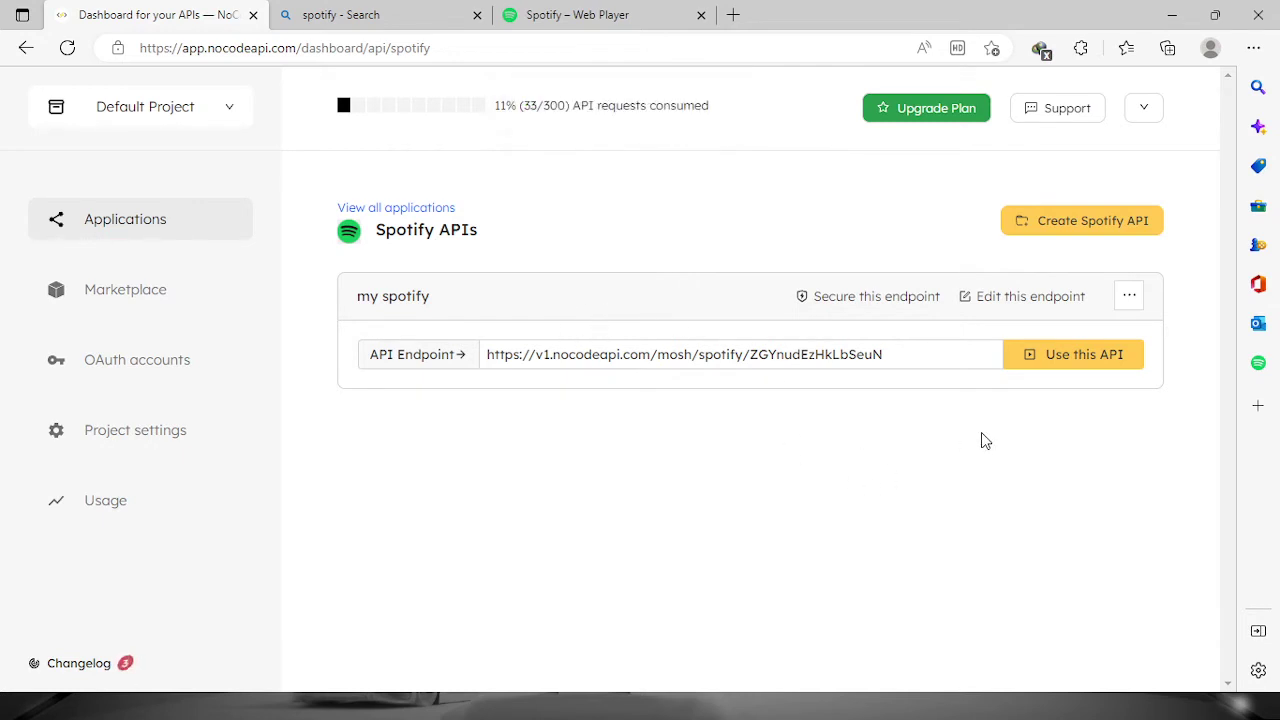
mouse_move(1072, 404)
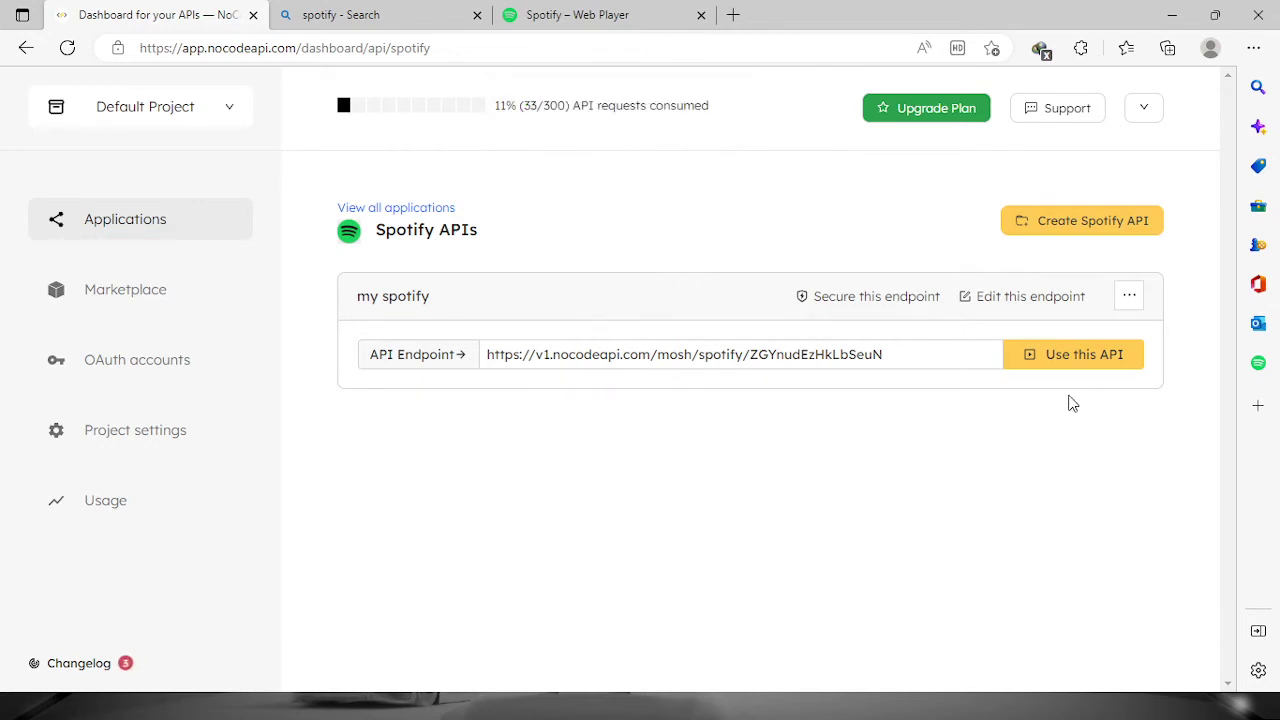
mouse_move(1090, 372)
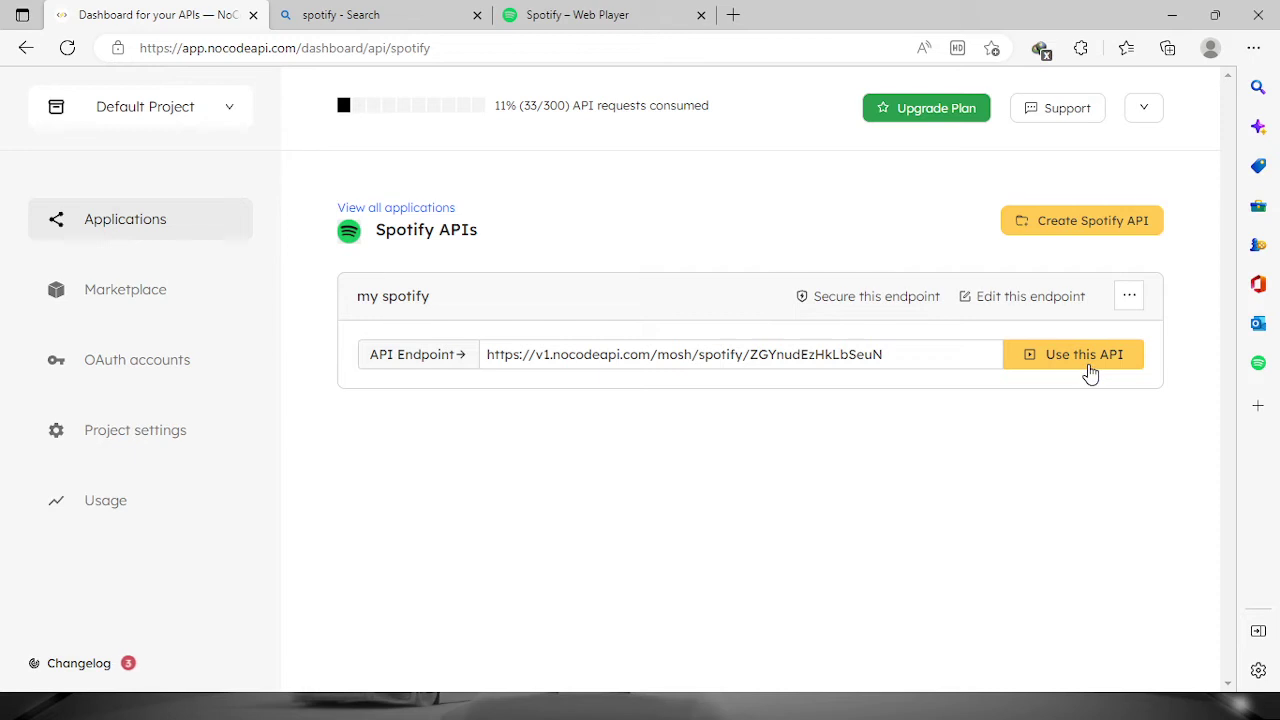
- Bring up the my spotify endpoint list and playground, browsing the available endpoints
left_click(1084, 354)
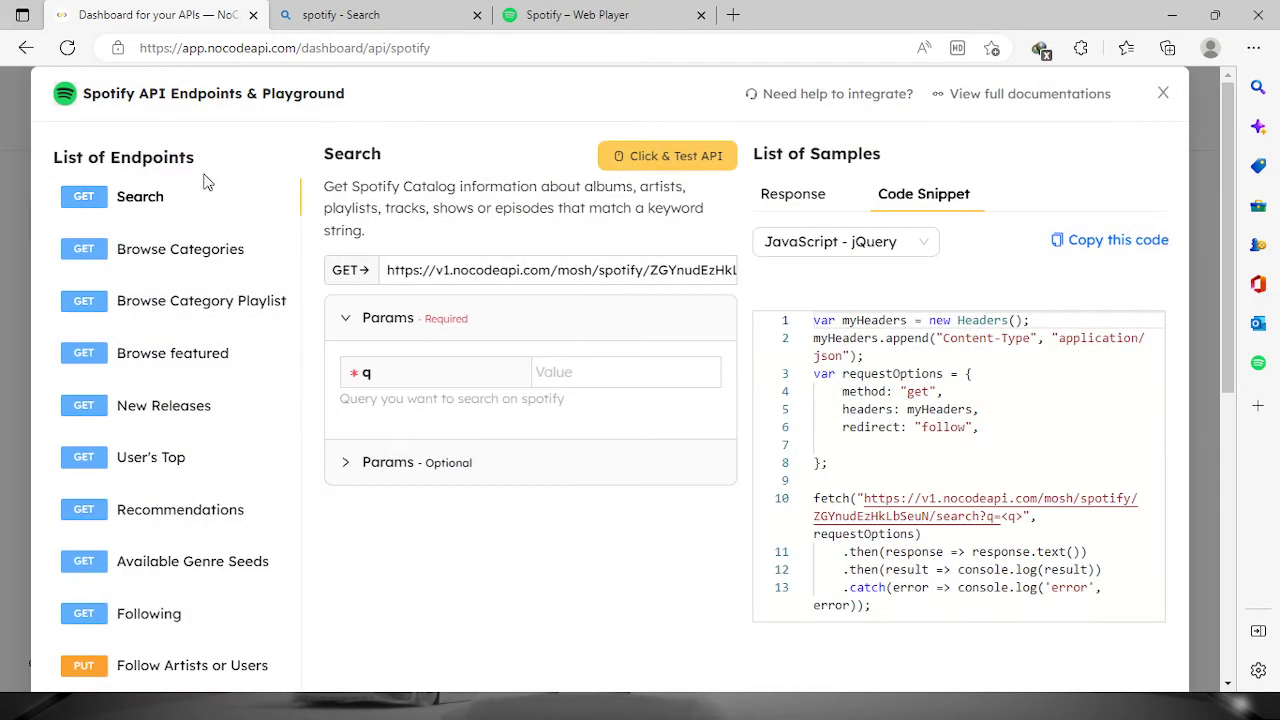
mouse_move(272, 316)
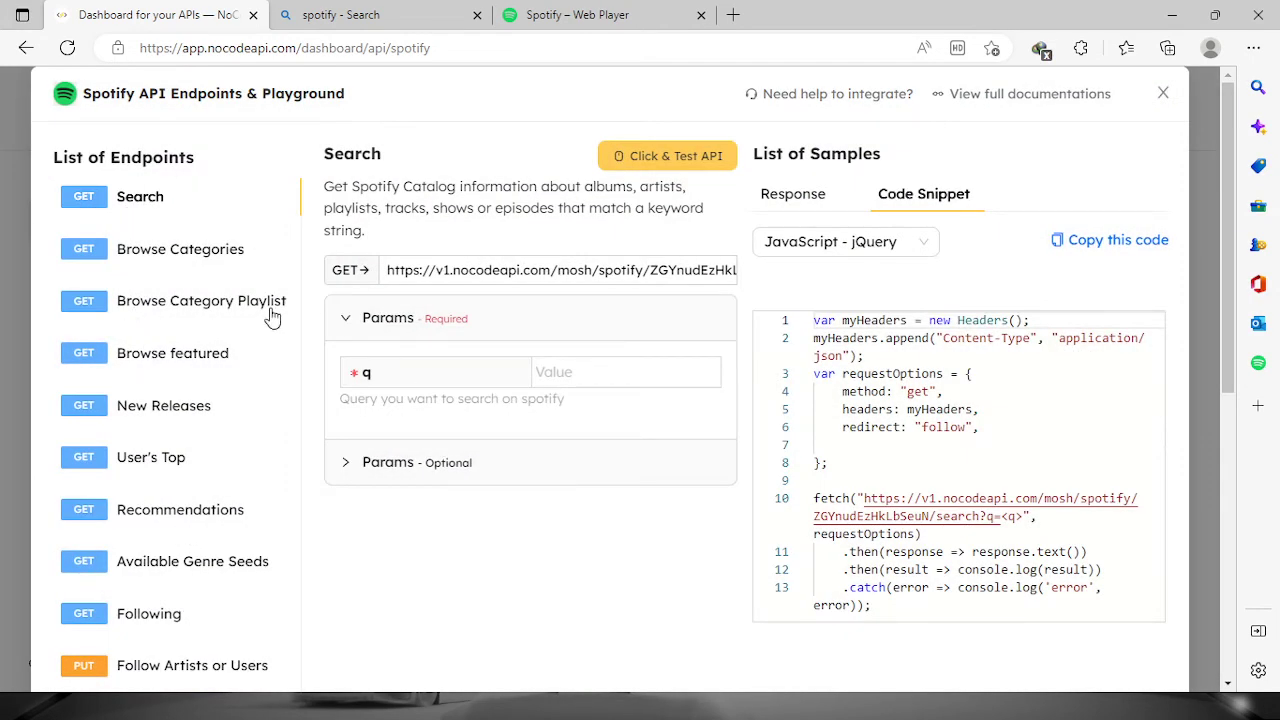
mouse_move(212, 276)
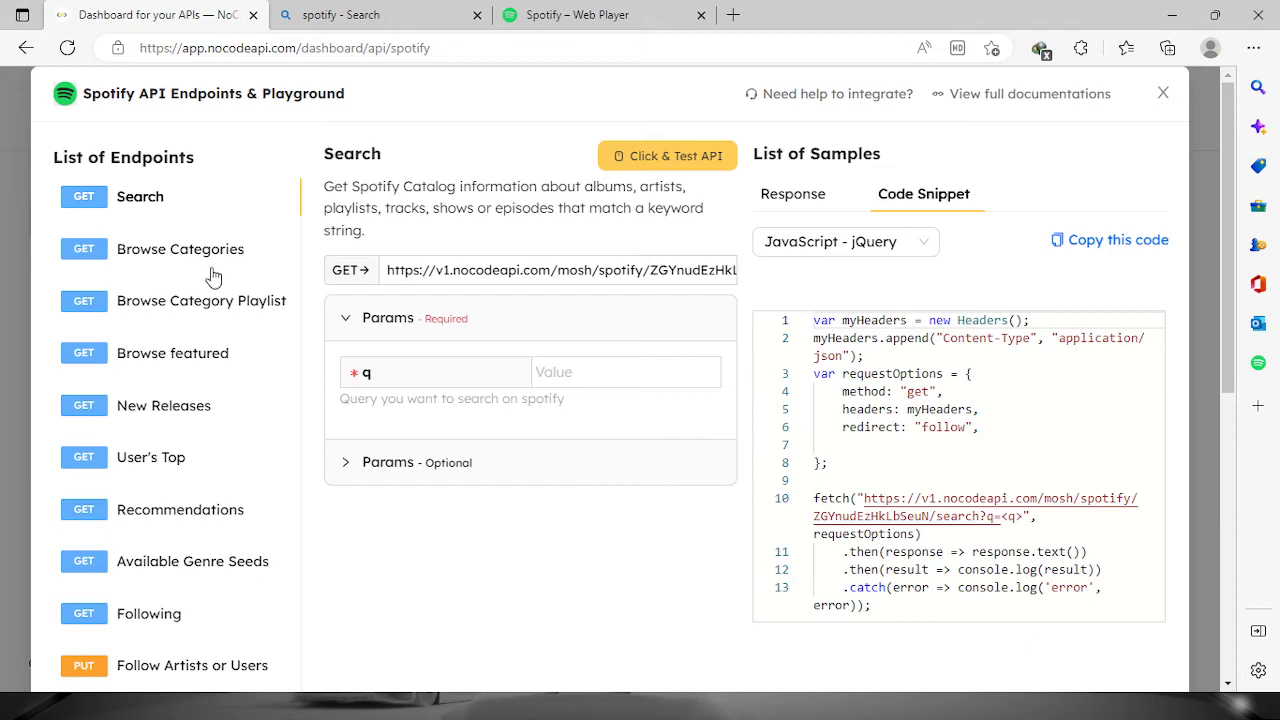
mouse_move(278, 540)
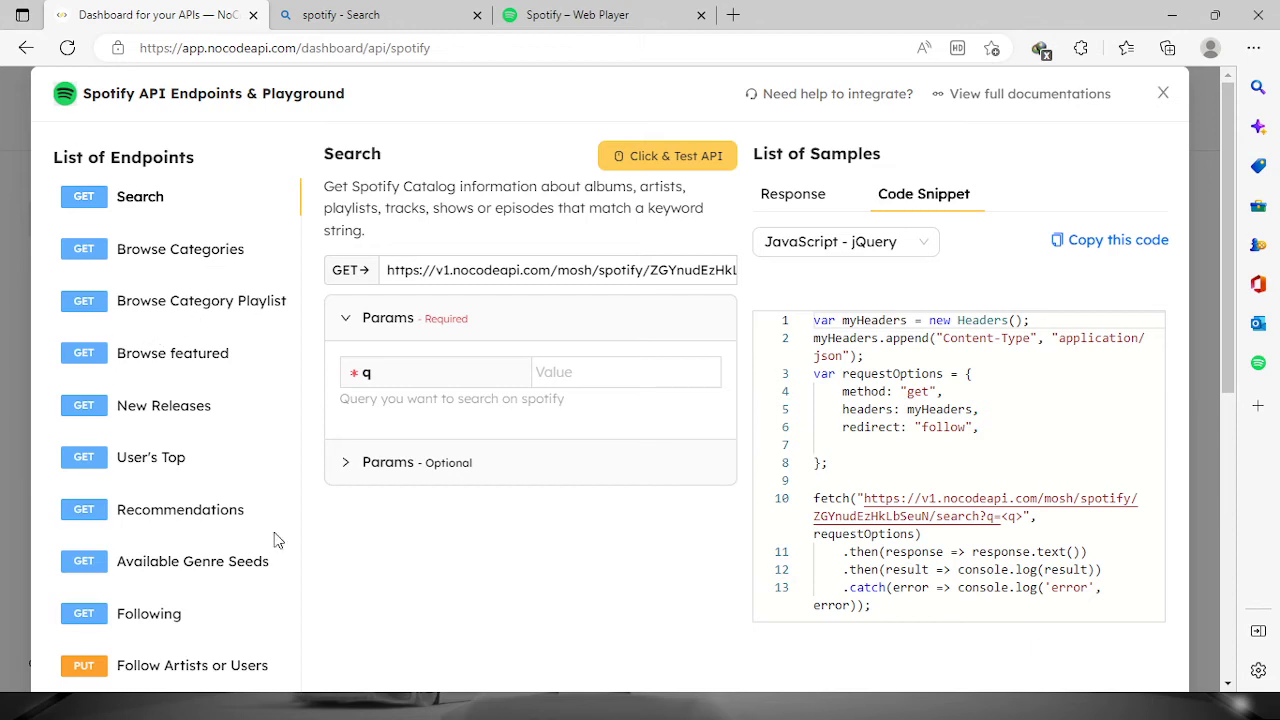
mouse_move(292, 578)
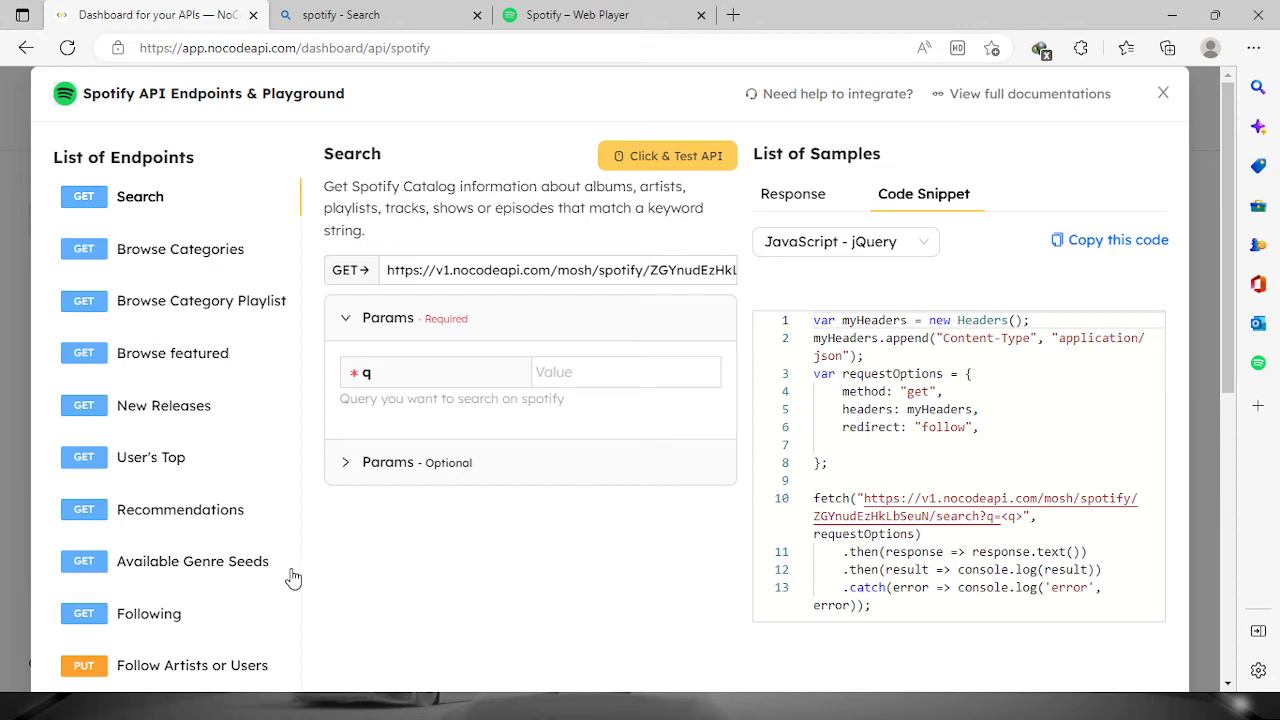
scroll("down", 3)
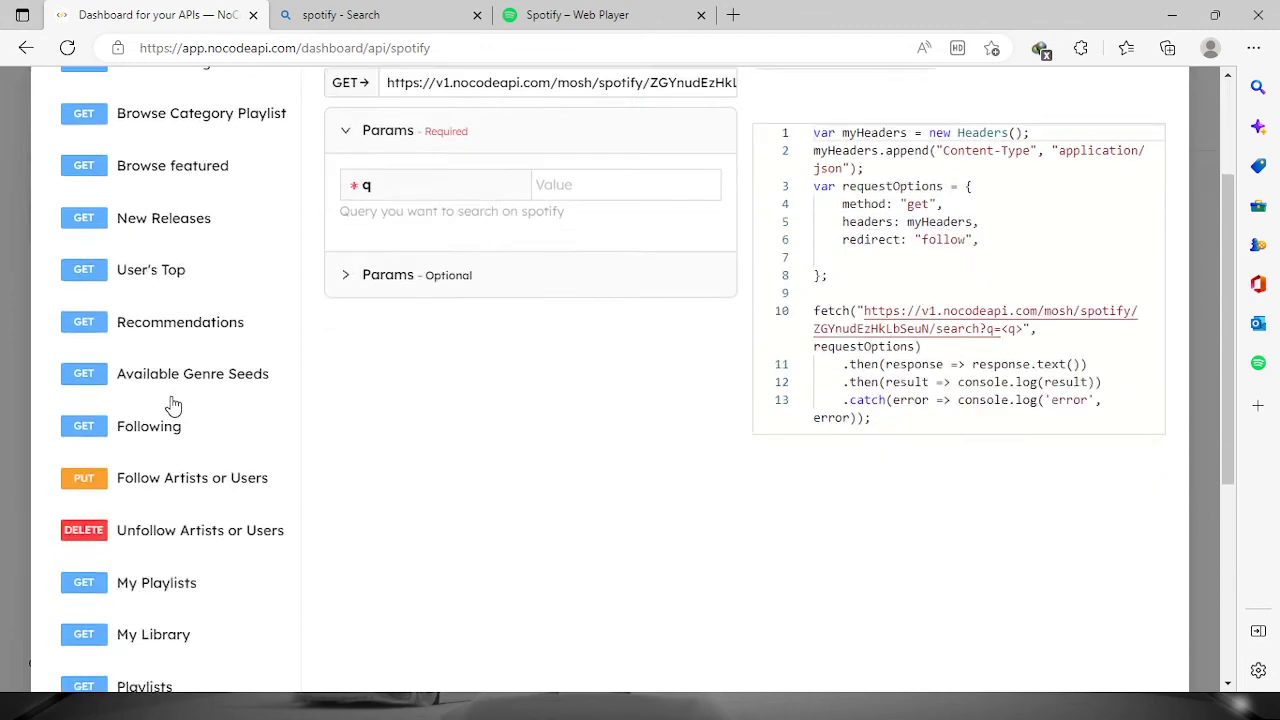
scroll("up", 3)
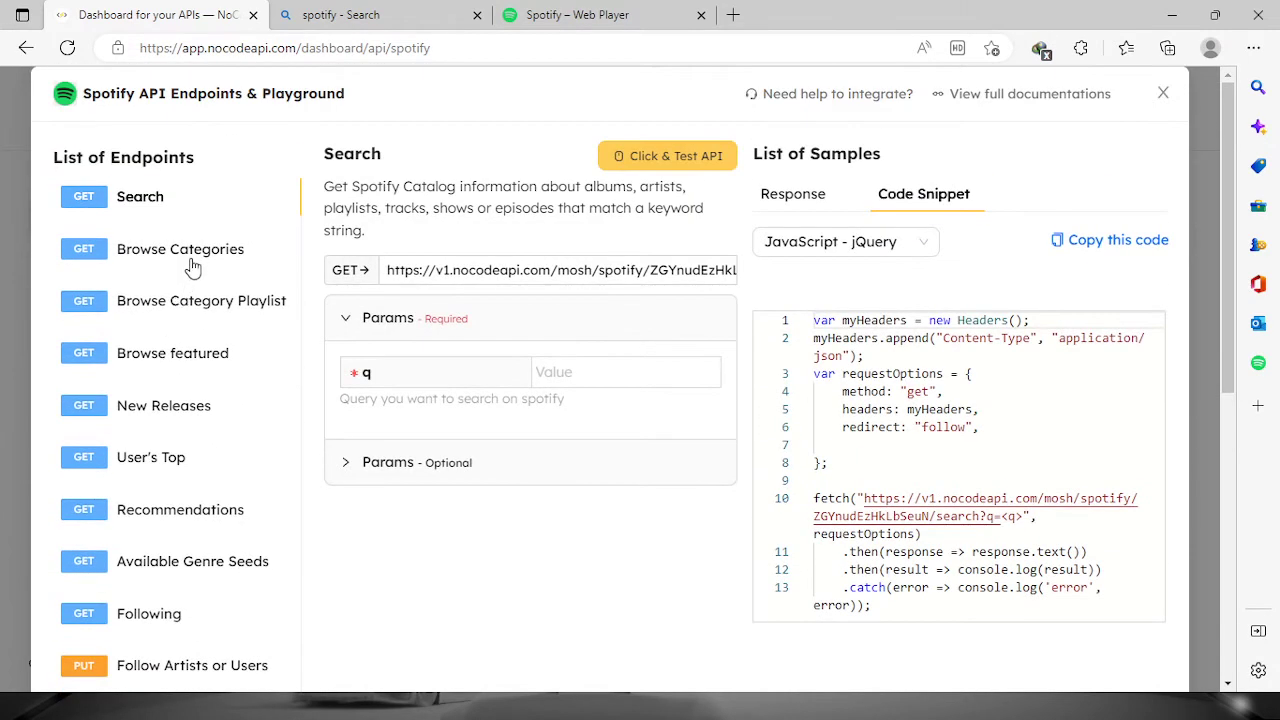
- Enter 'ph' as the optional country parameter of Browse Categories
left_click(180, 248)
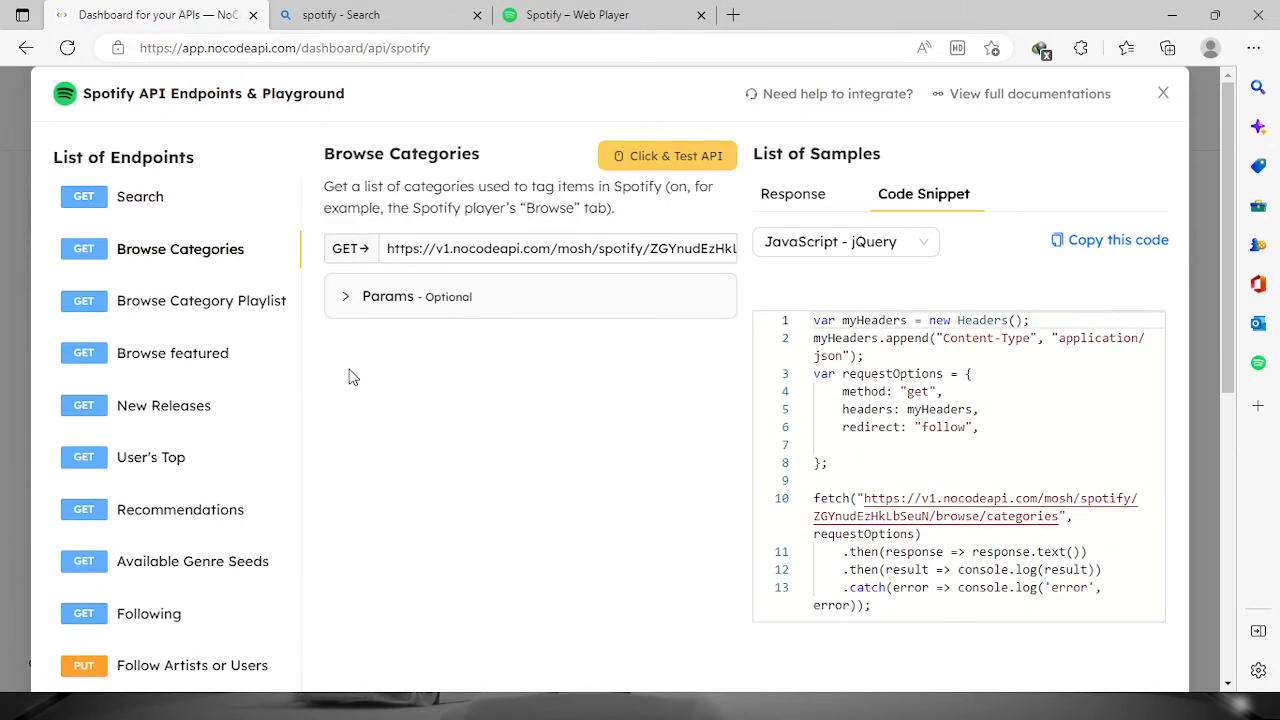
mouse_move(368, 312)
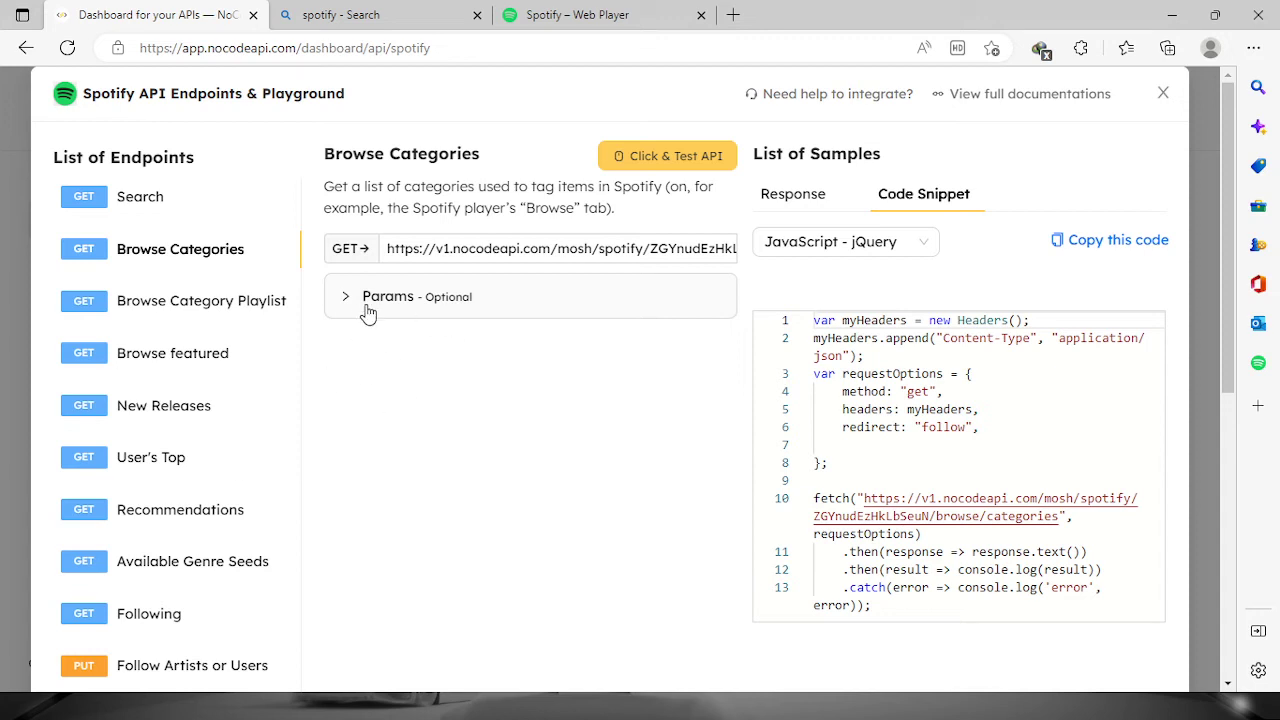
left_click(344, 296)
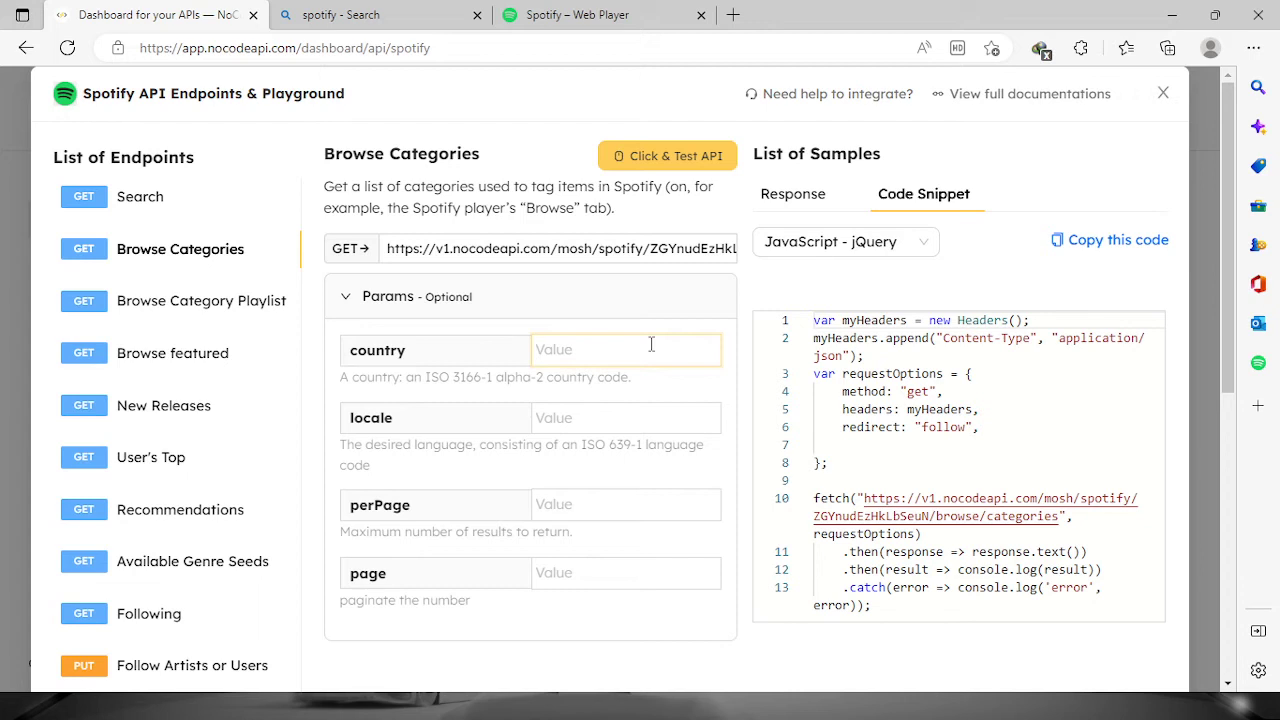
type("p")
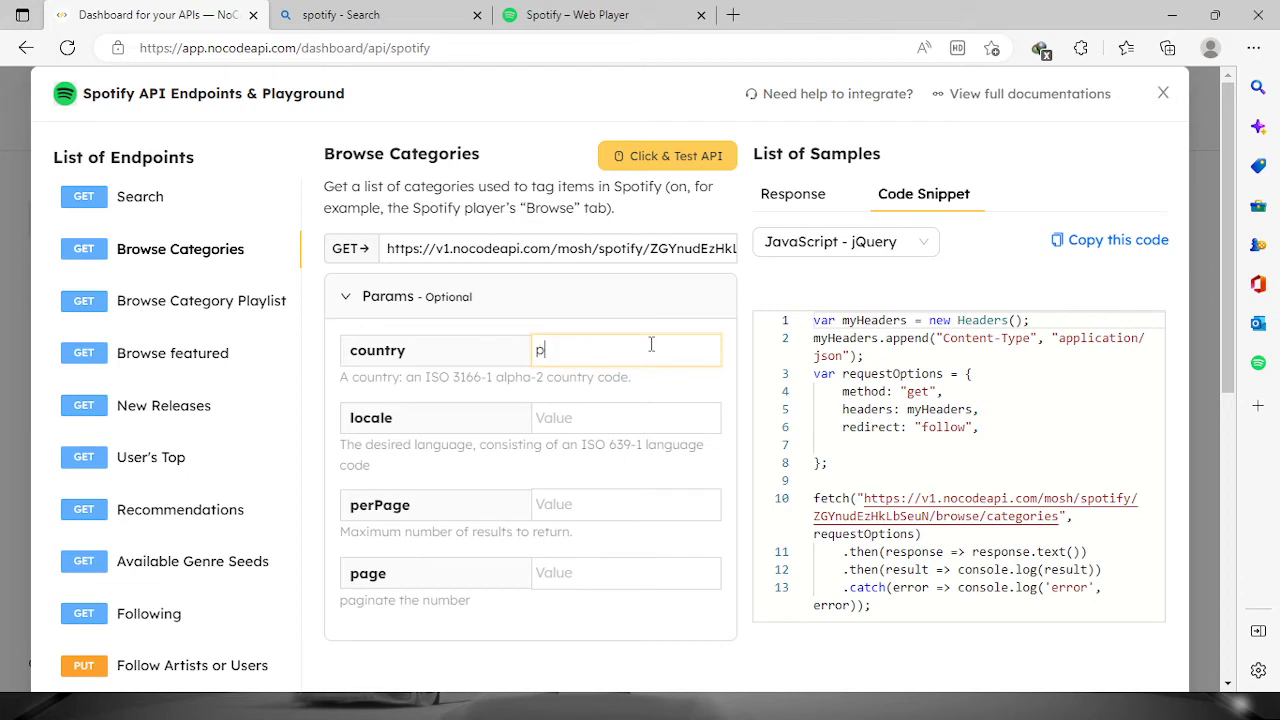
type("h")
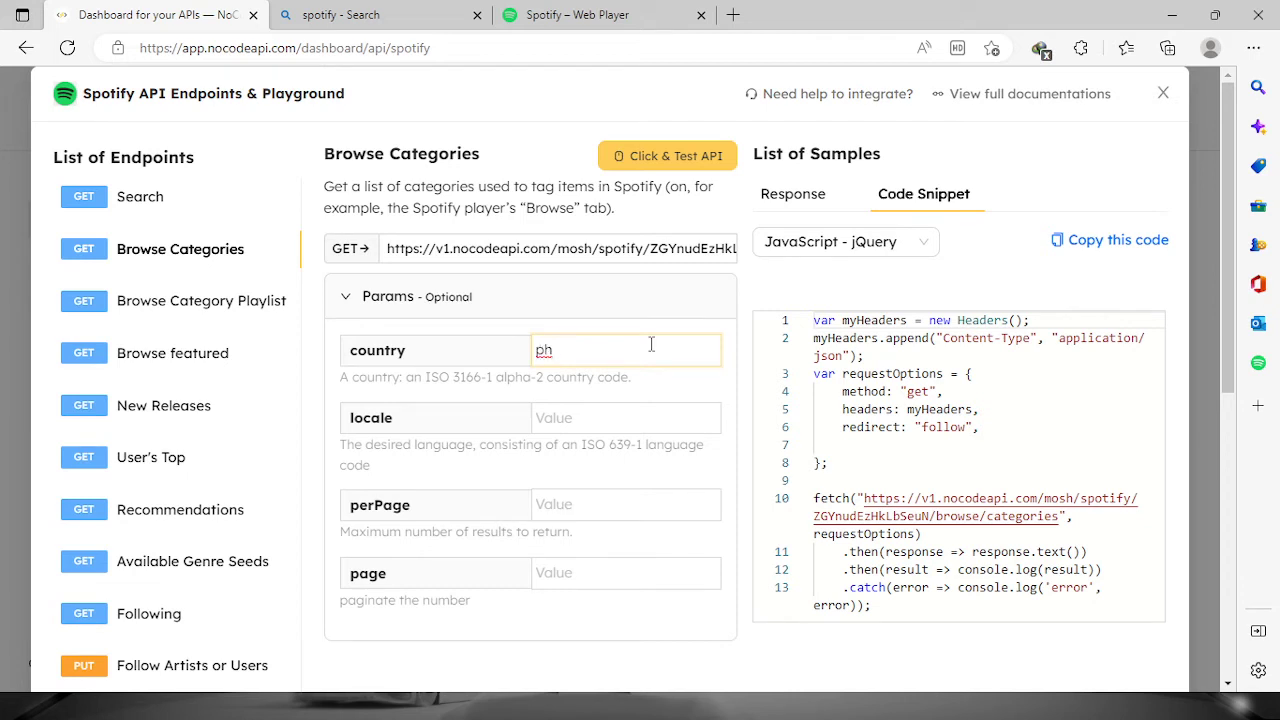
mouse_move(630, 334)
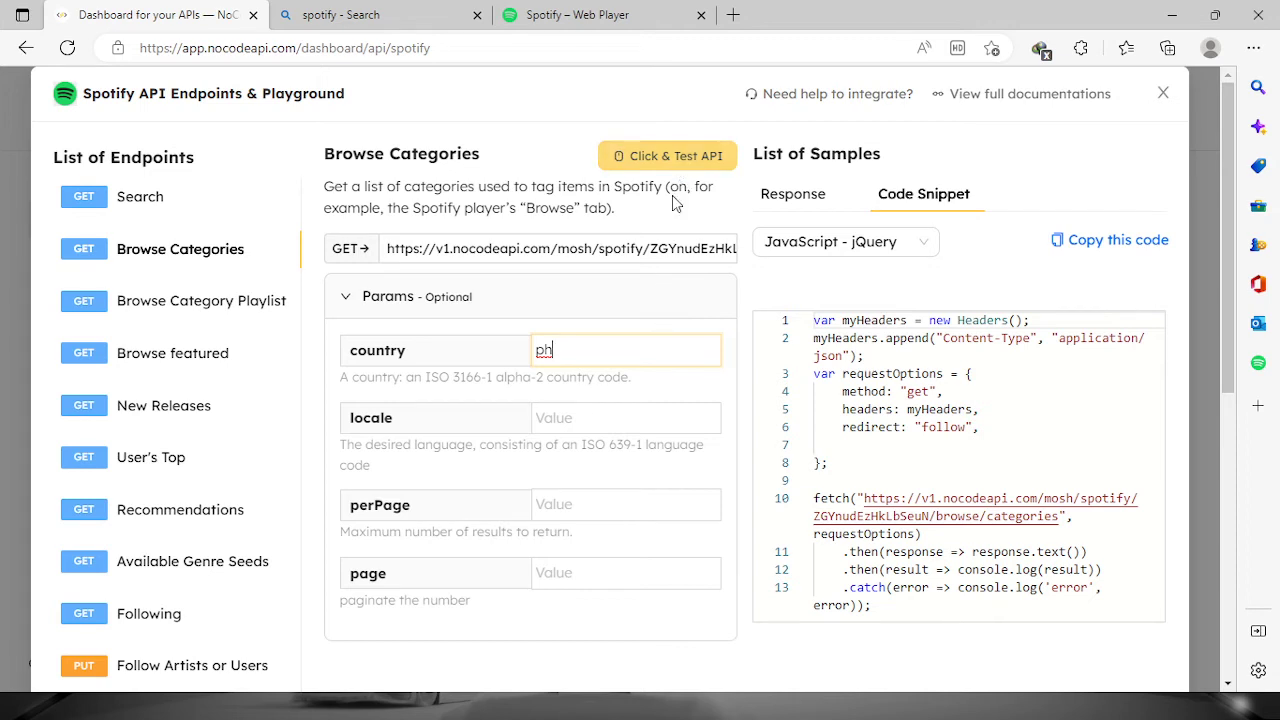
- Run Browse Categories for country ph and review the returned JSON categories
left_click(668, 156)
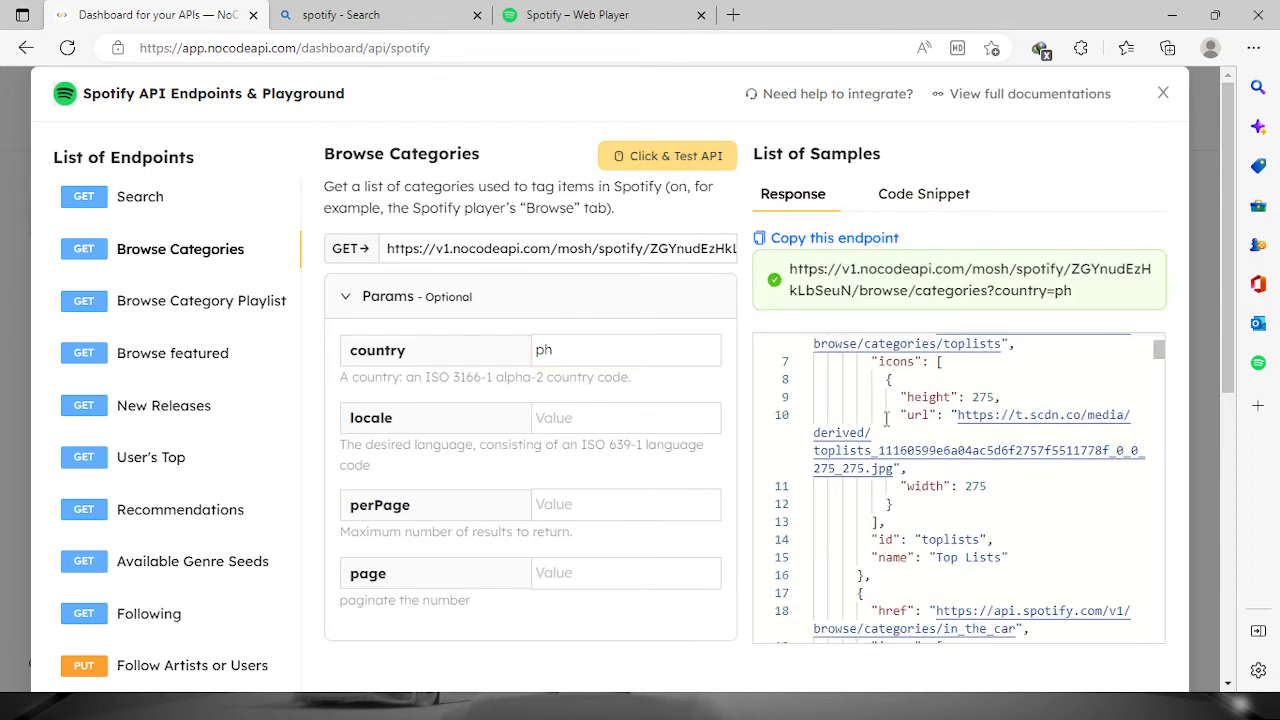
scroll("down", 3)
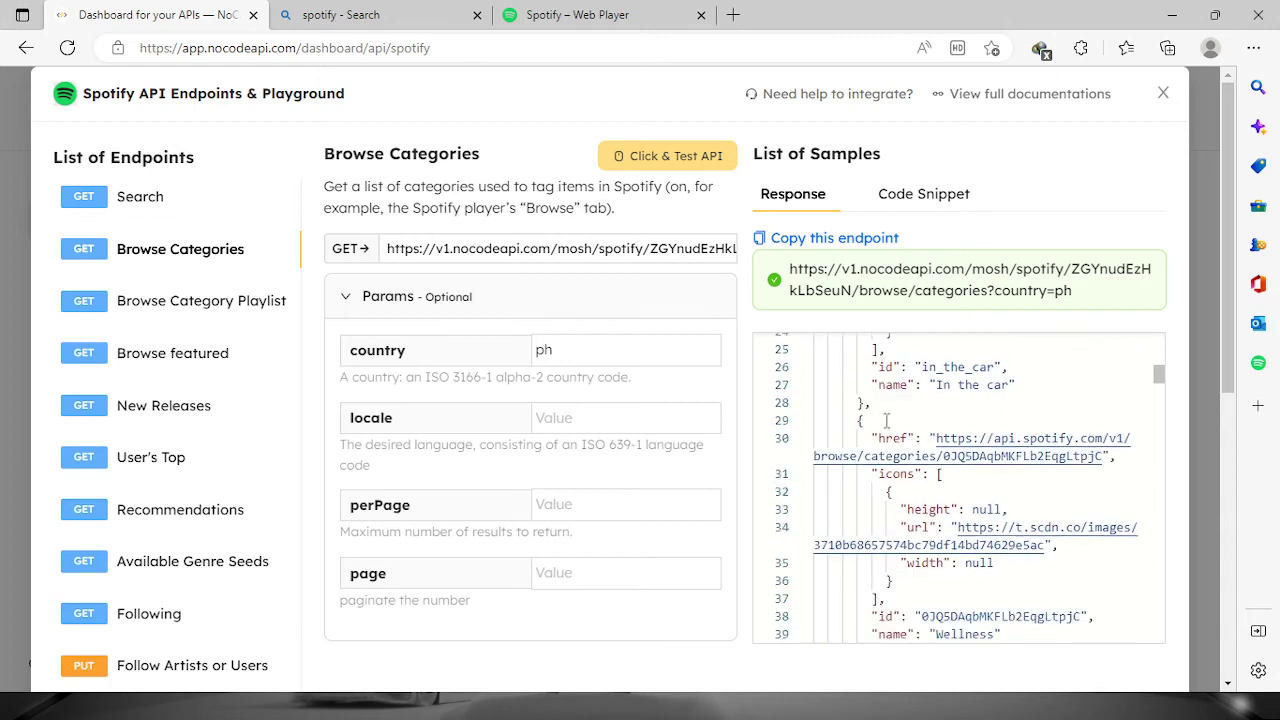
scroll("down", 3)
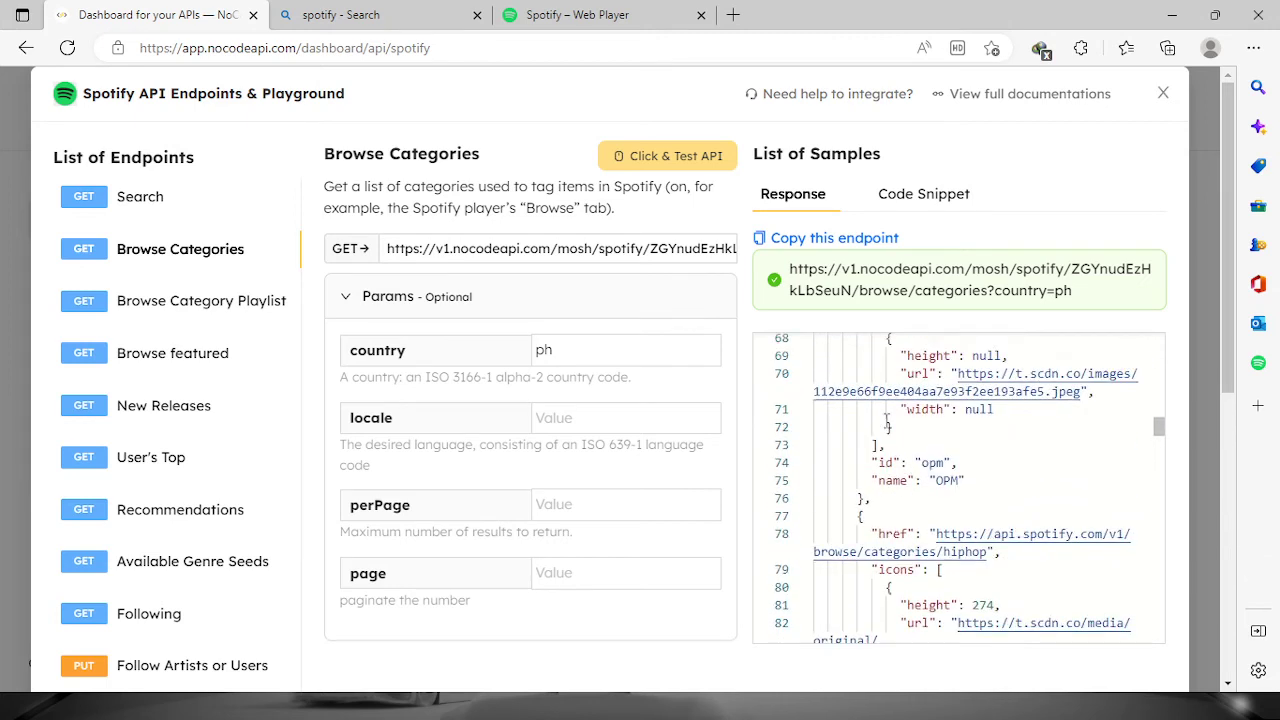
scroll("down", 3)
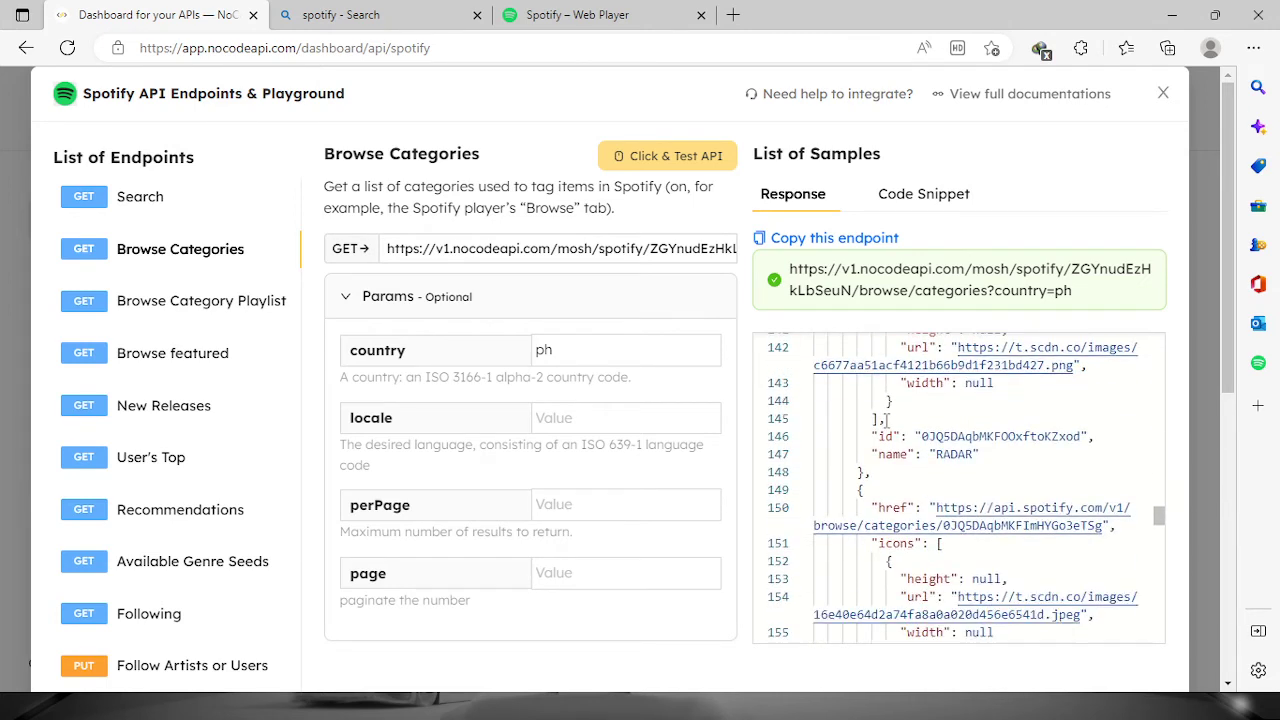
scroll("up", 3)
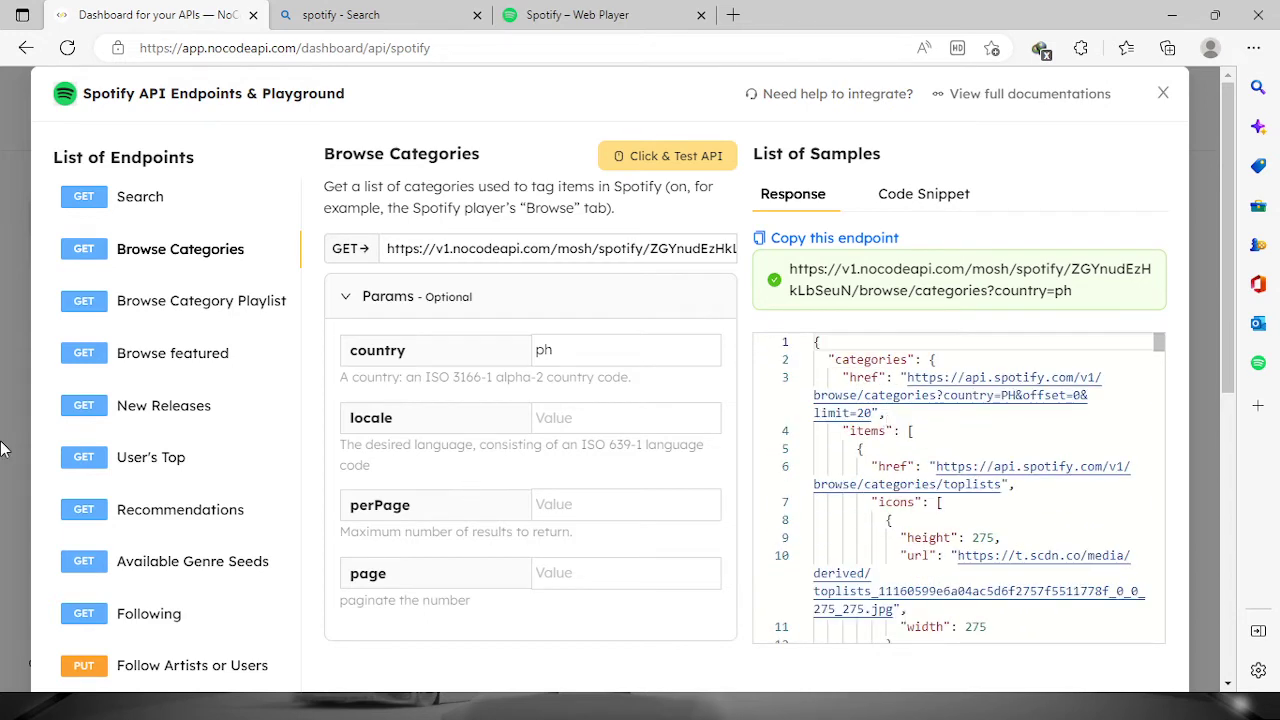
mouse_move(172, 460)
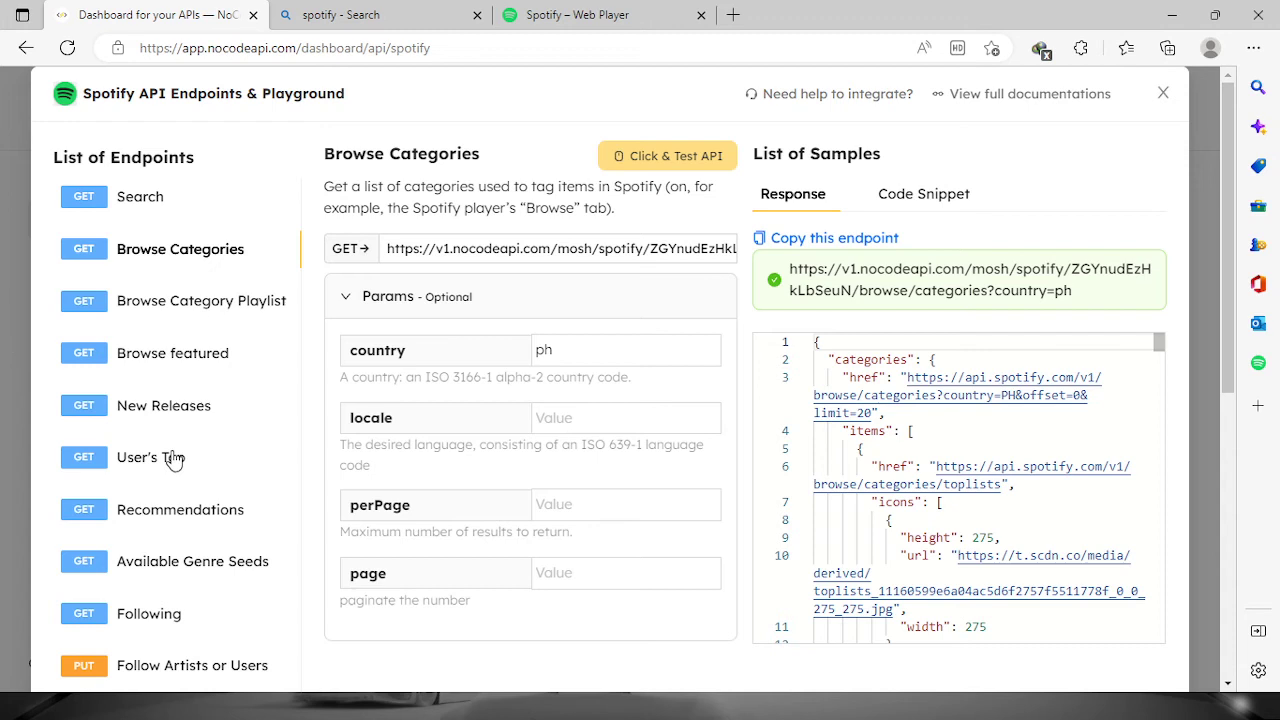
- Select the Follow Artists or Users endpoint and switch to the Spotify web player
scroll("down", 3)
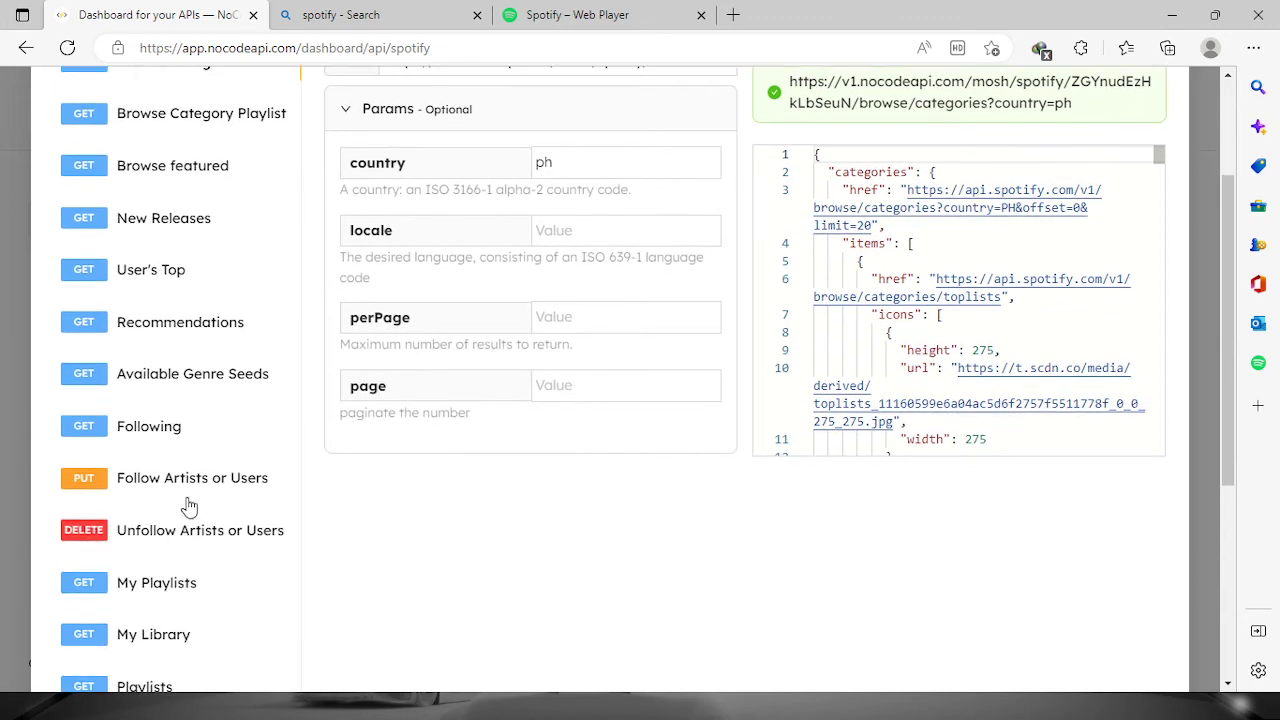
left_click(192, 476)
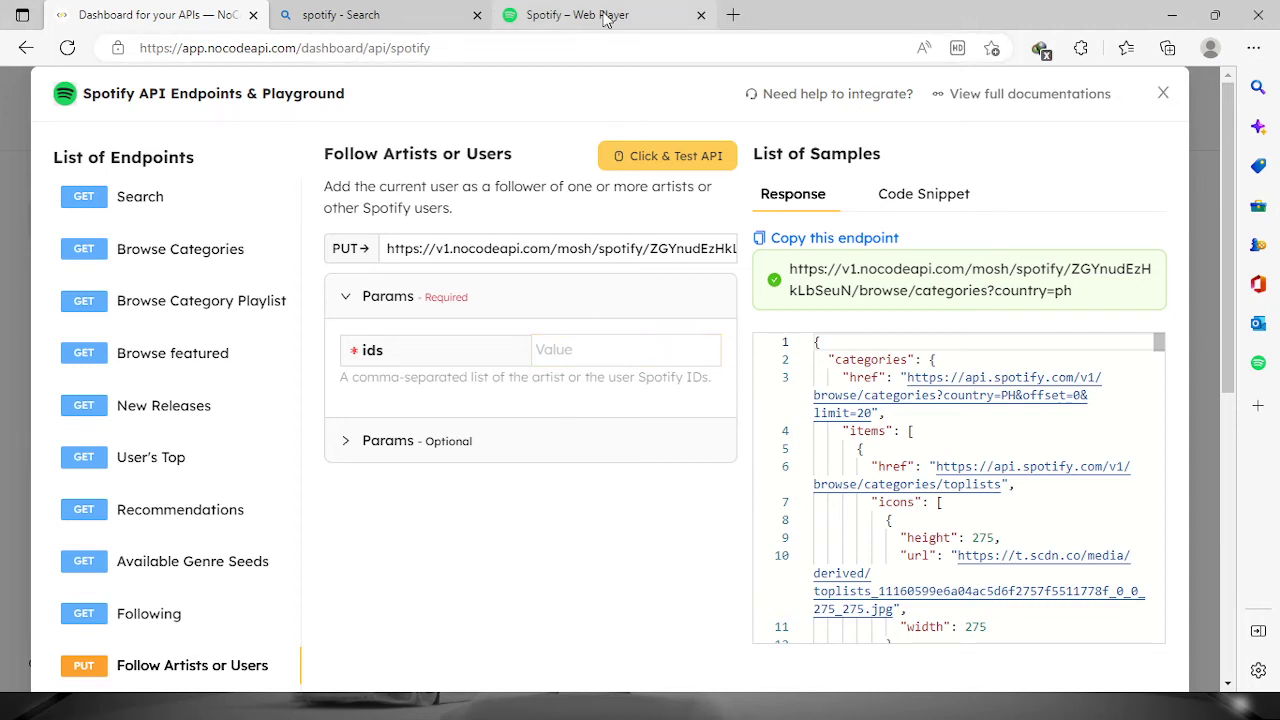
left_click(576, 14)
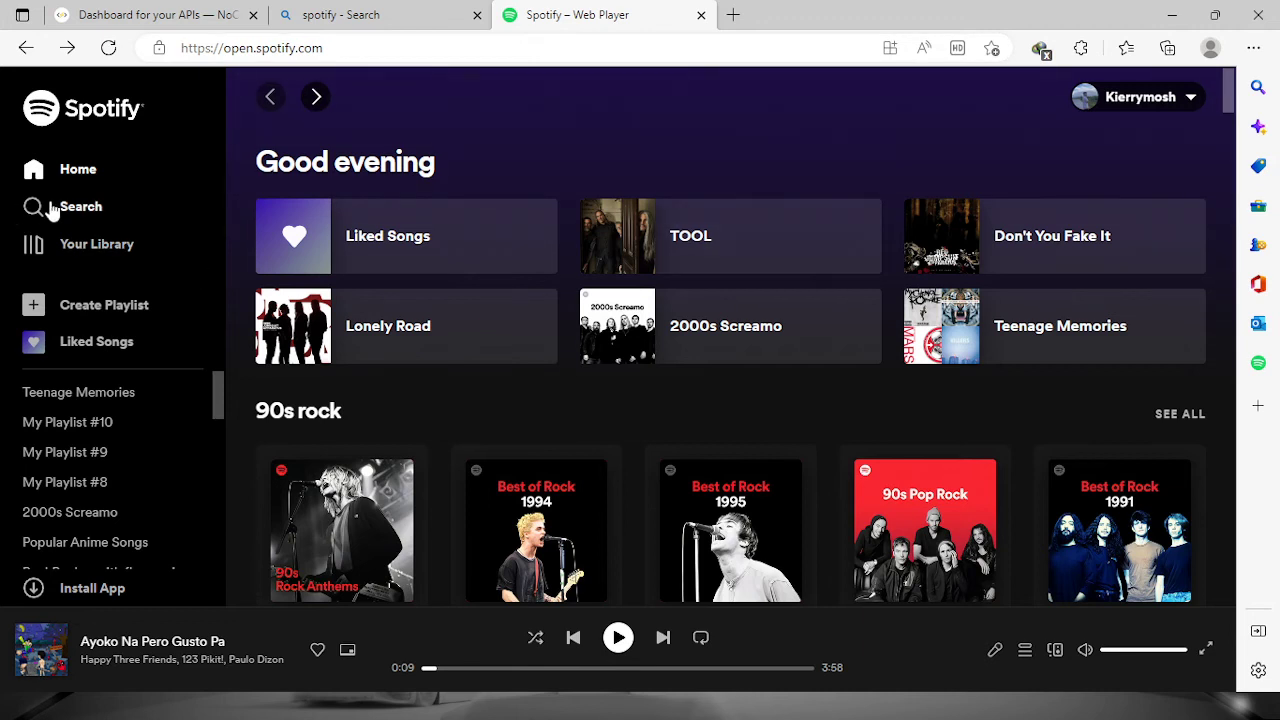
- Copy Taylor Swift's artist ID from her Spotify page address and return to NoCodeAPI
left_click(80, 206)
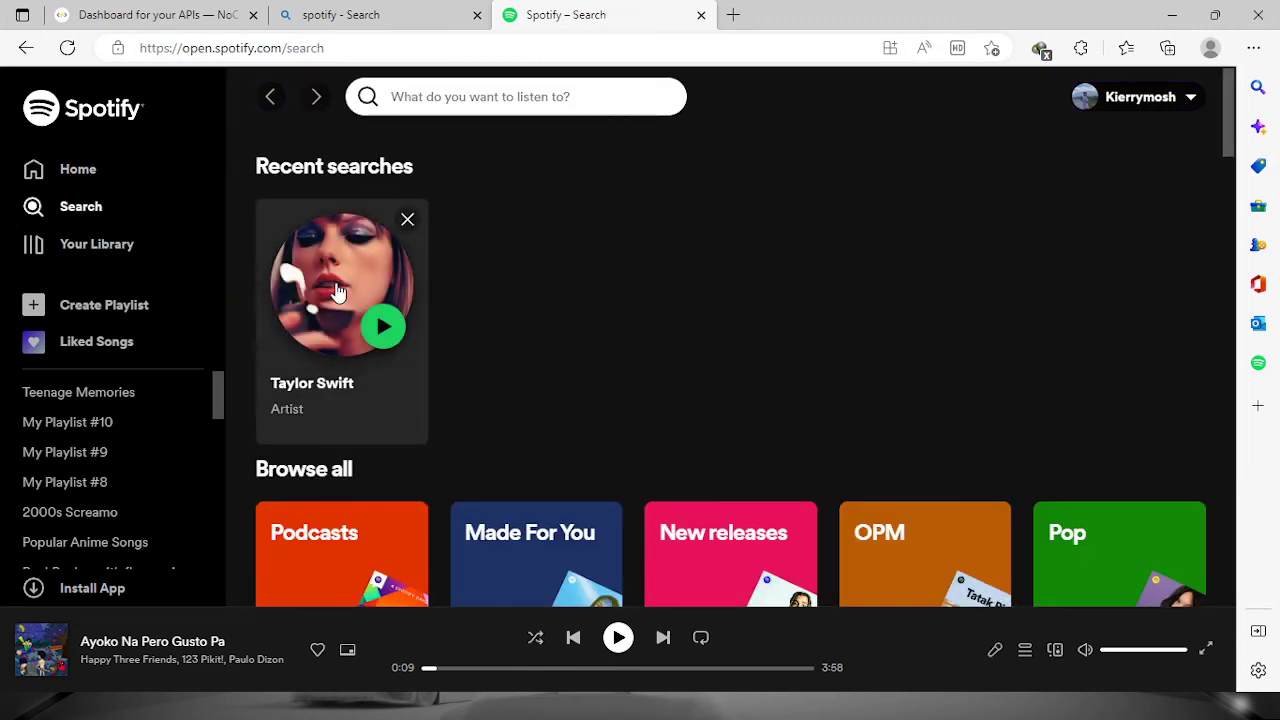
left_click(340, 284)
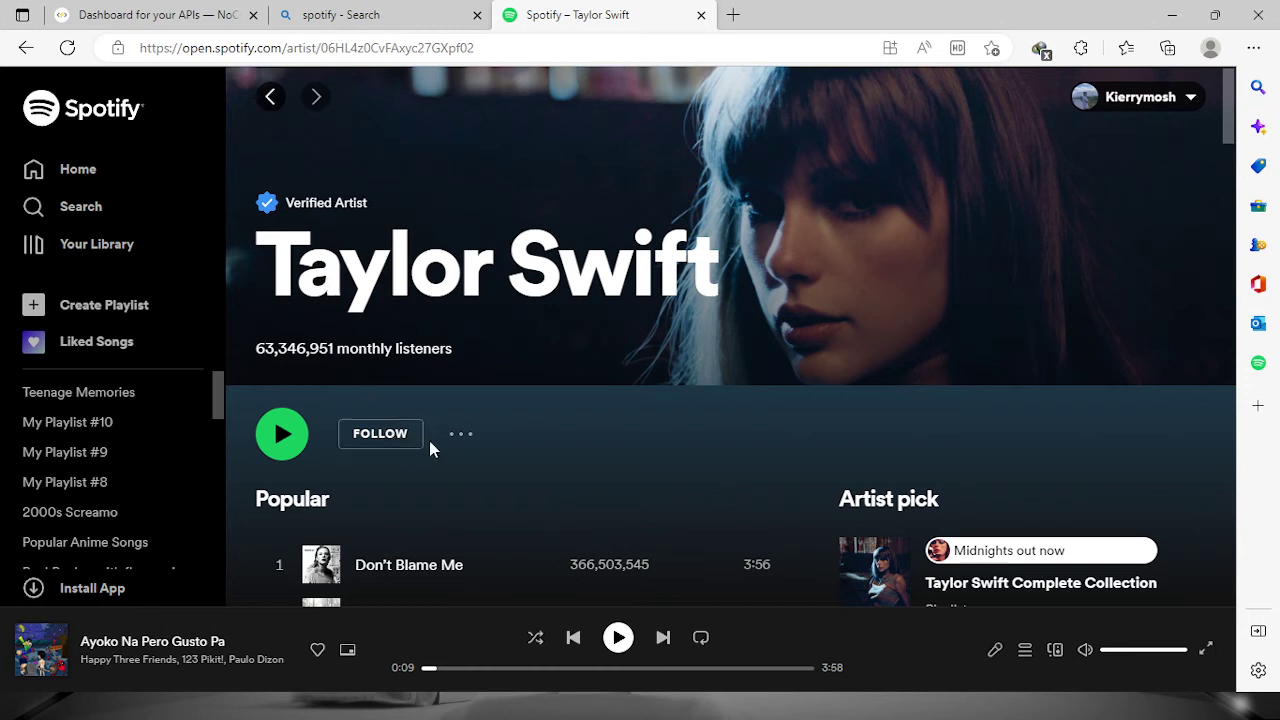
mouse_move(592, 366)
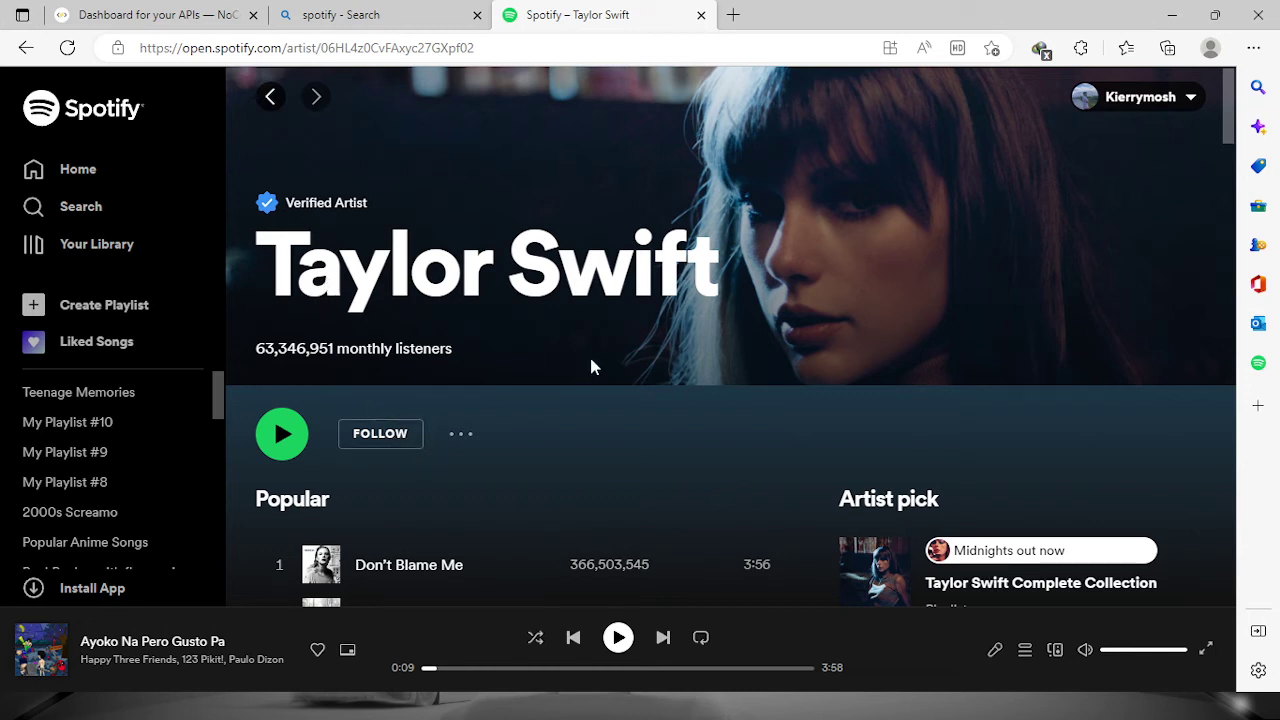
mouse_move(490, 118)
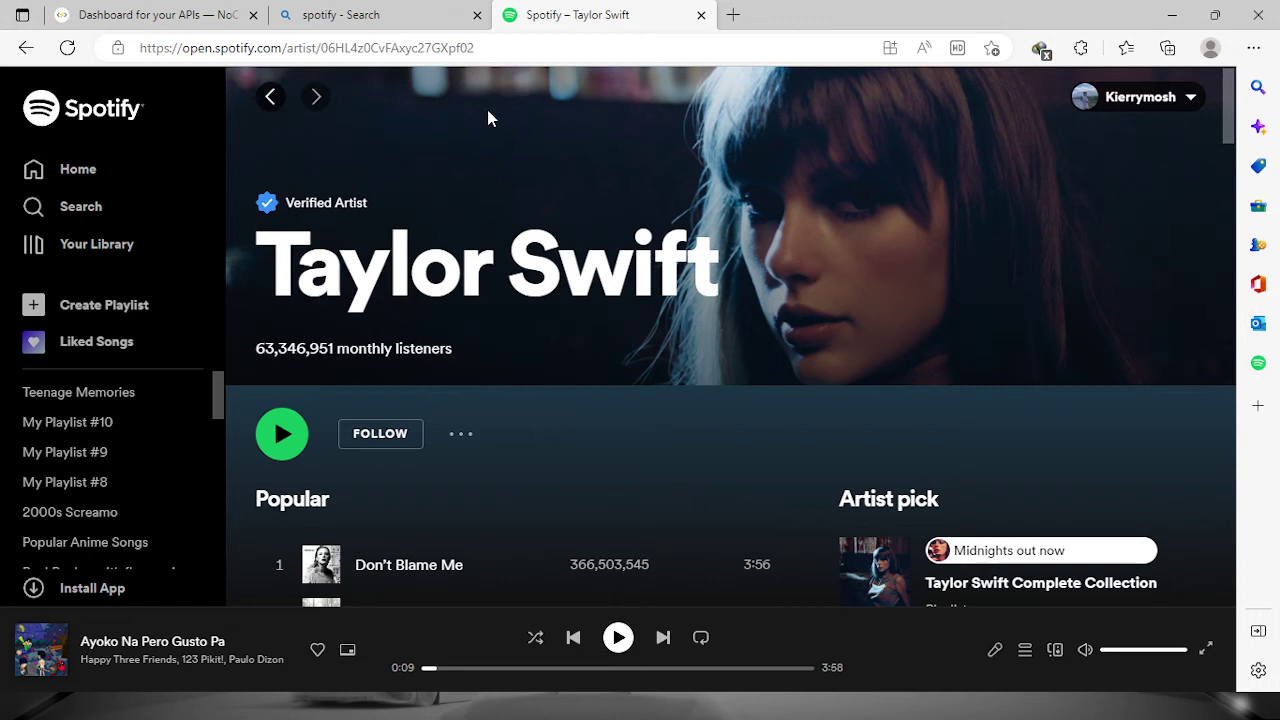
left_click(300, 48)
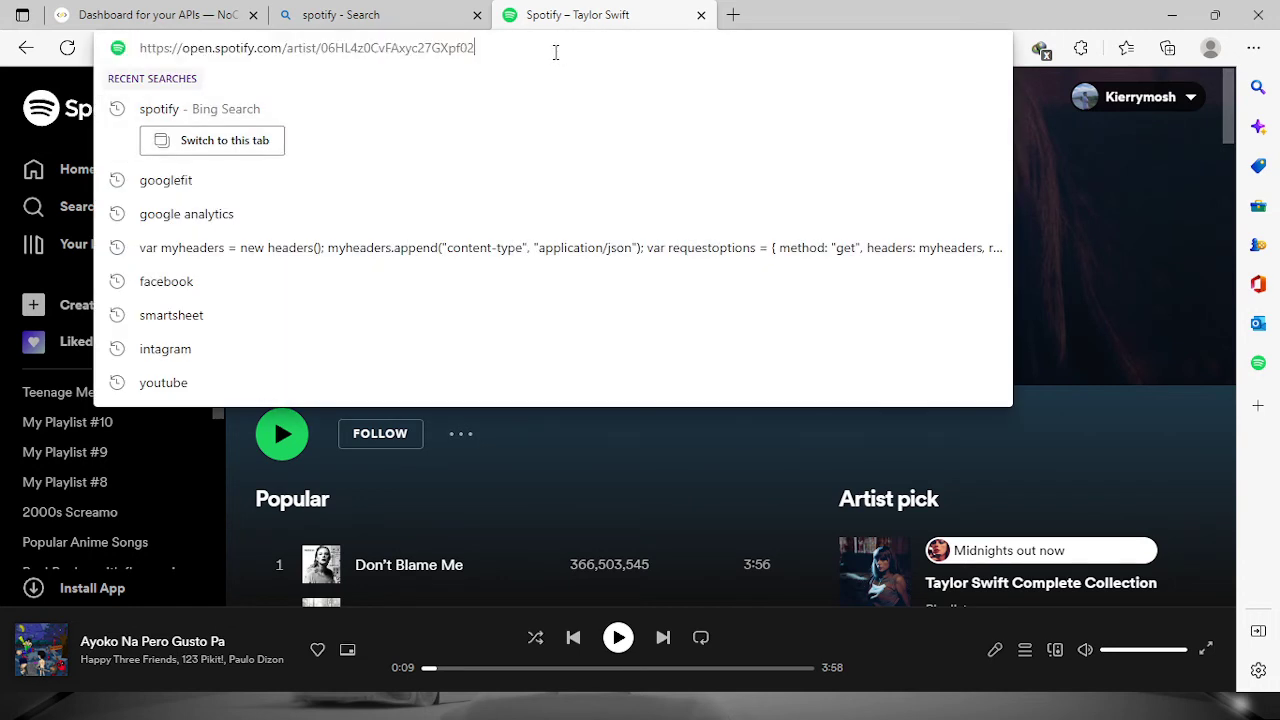
mouse_move(324, 50)
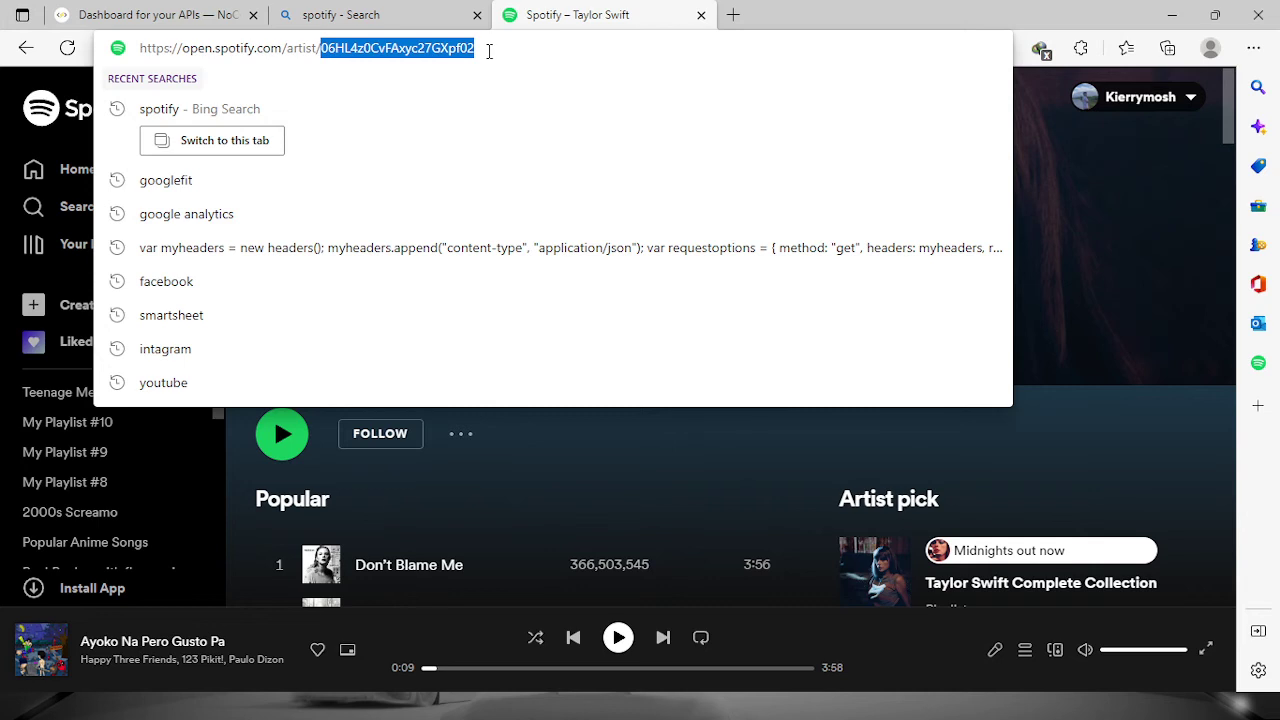
mouse_move(476, 166)
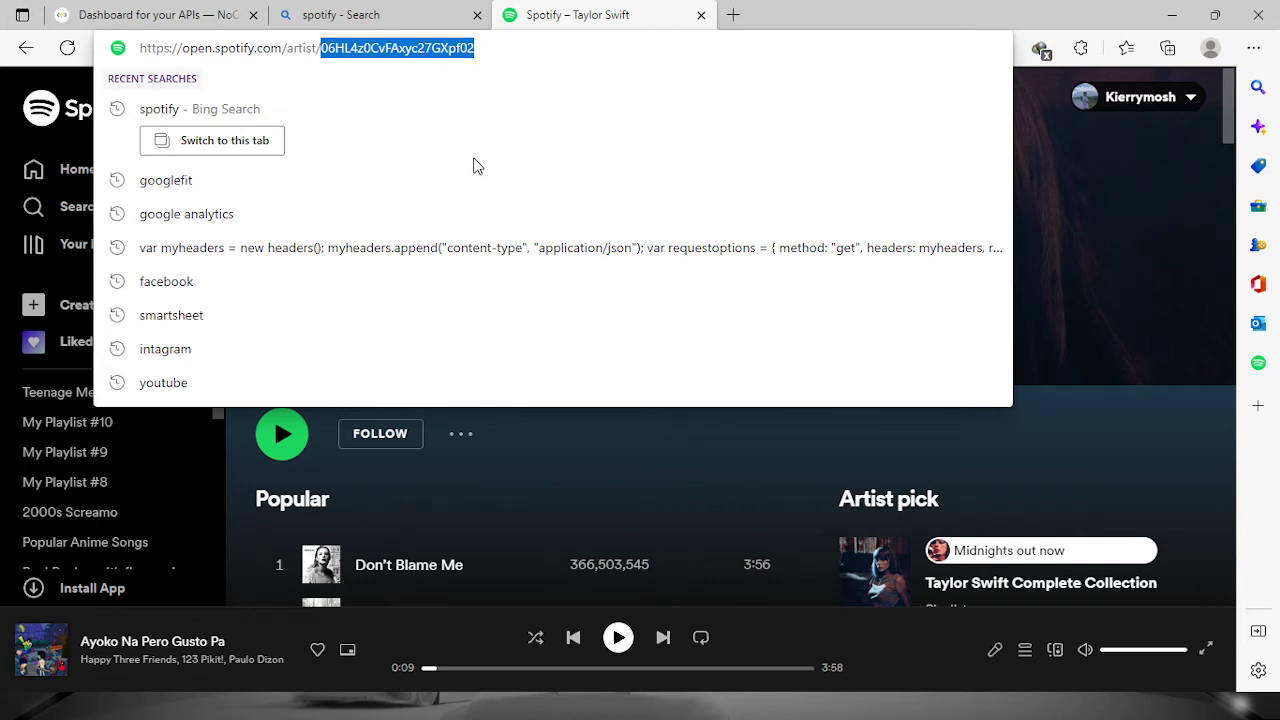
mouse_move(178, 8)
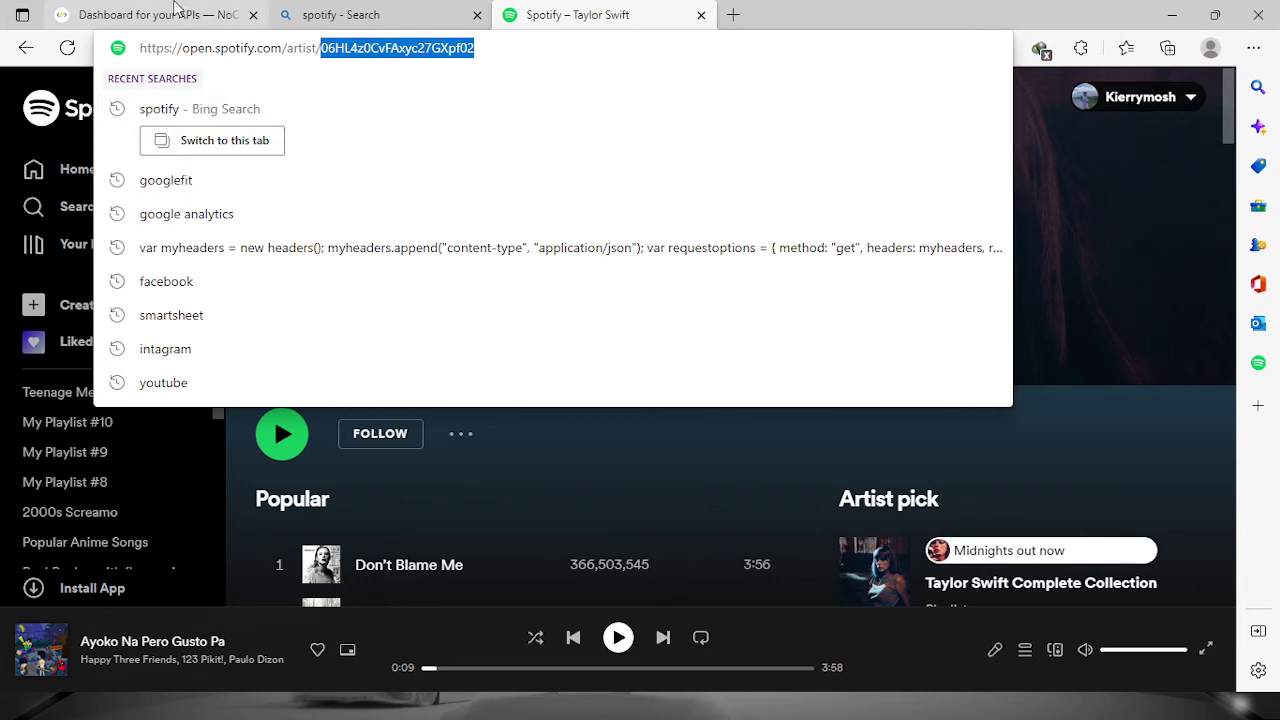
left_click(150, 14)
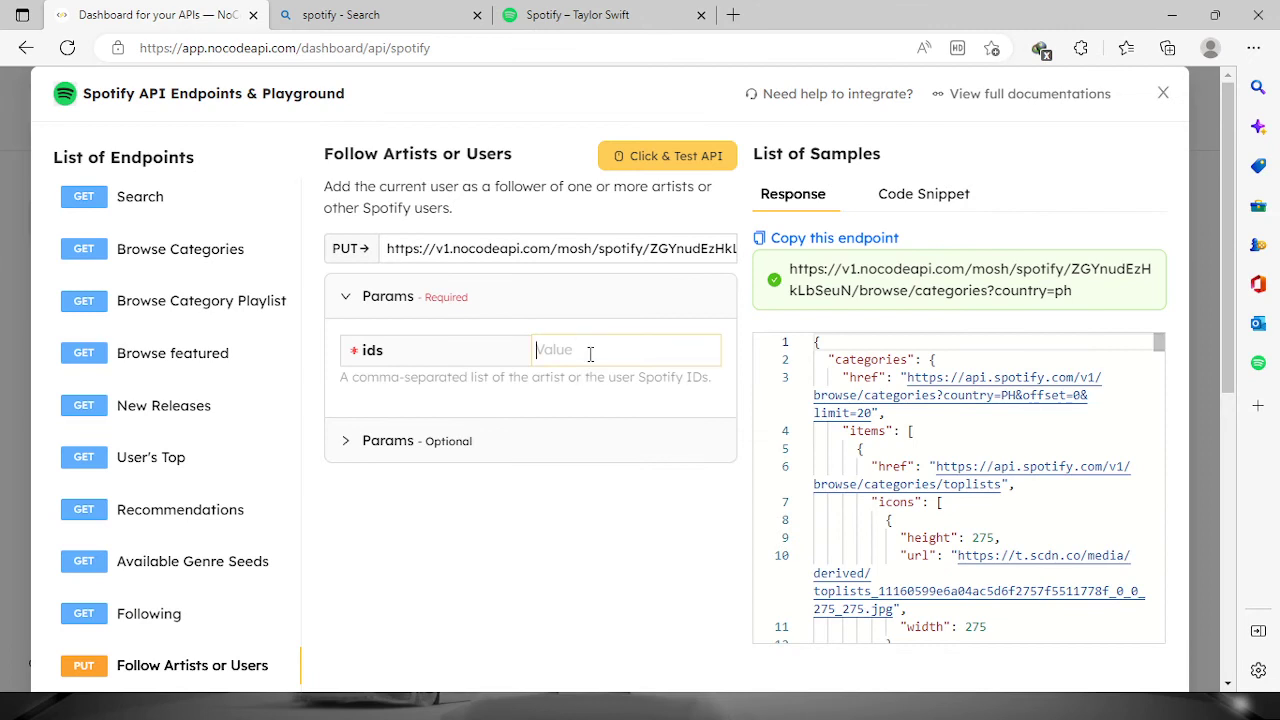
- Follow artist ID 06HL4z0CvFAxyc27GXpf02, confirm the 'Followed' response, and go to Spotify
type("06HL4z0CvFAxyc27GXpf02")
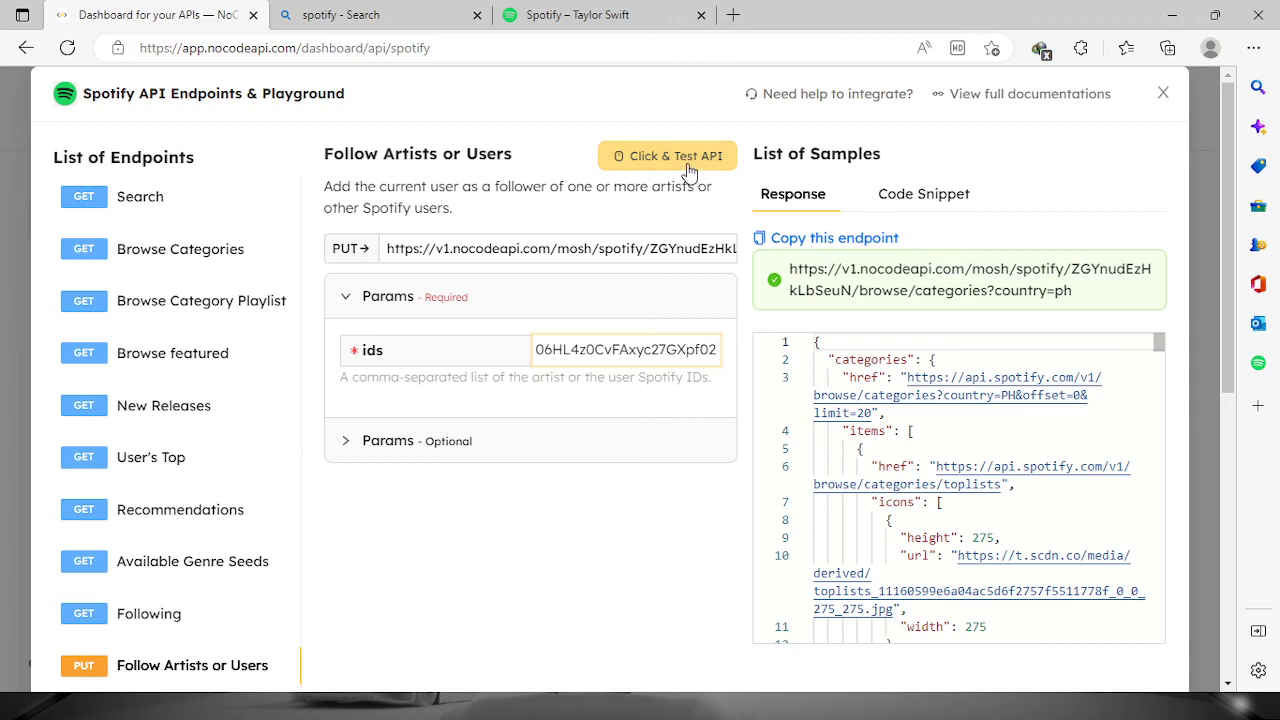
left_click(668, 156)
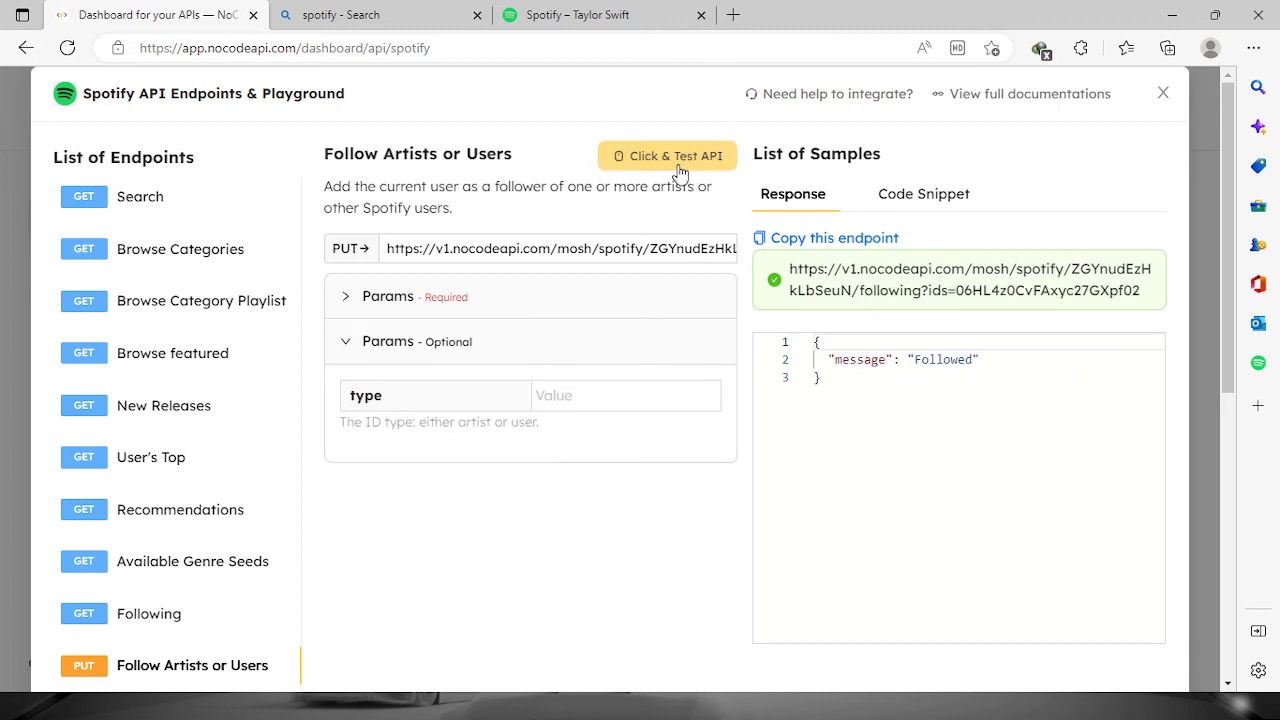
double_click(942, 360)
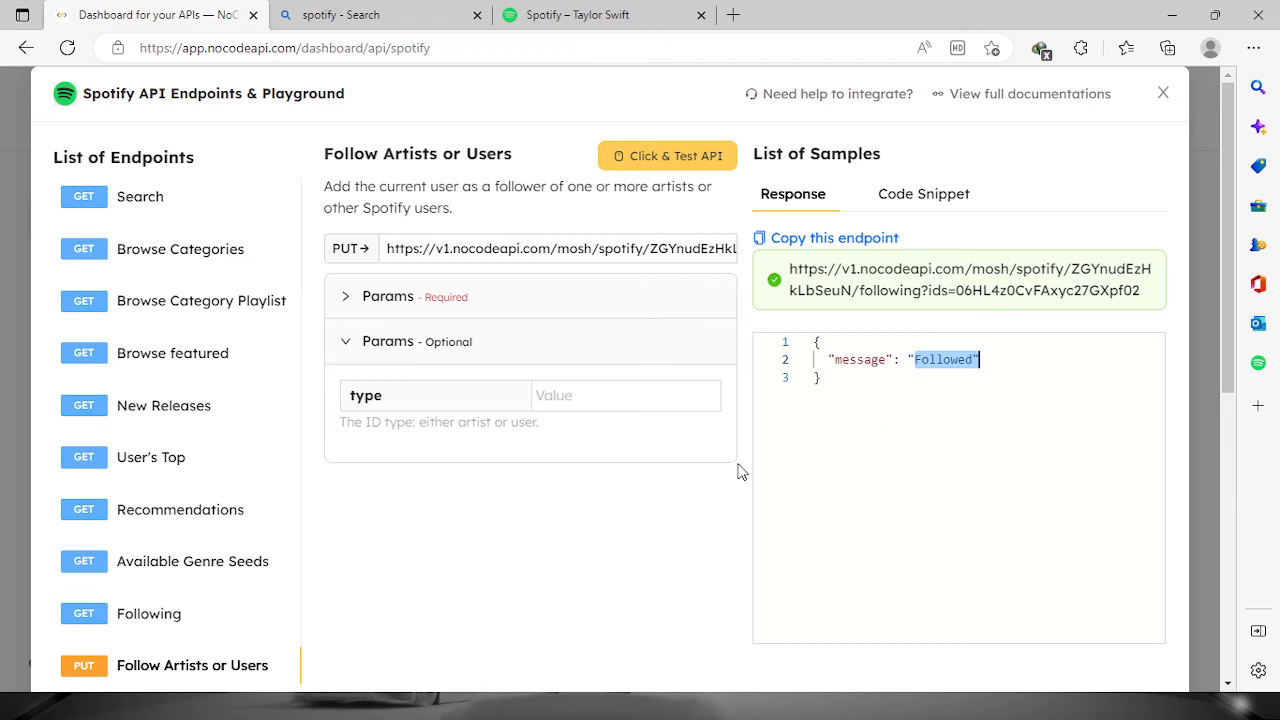
left_click(600, 16)
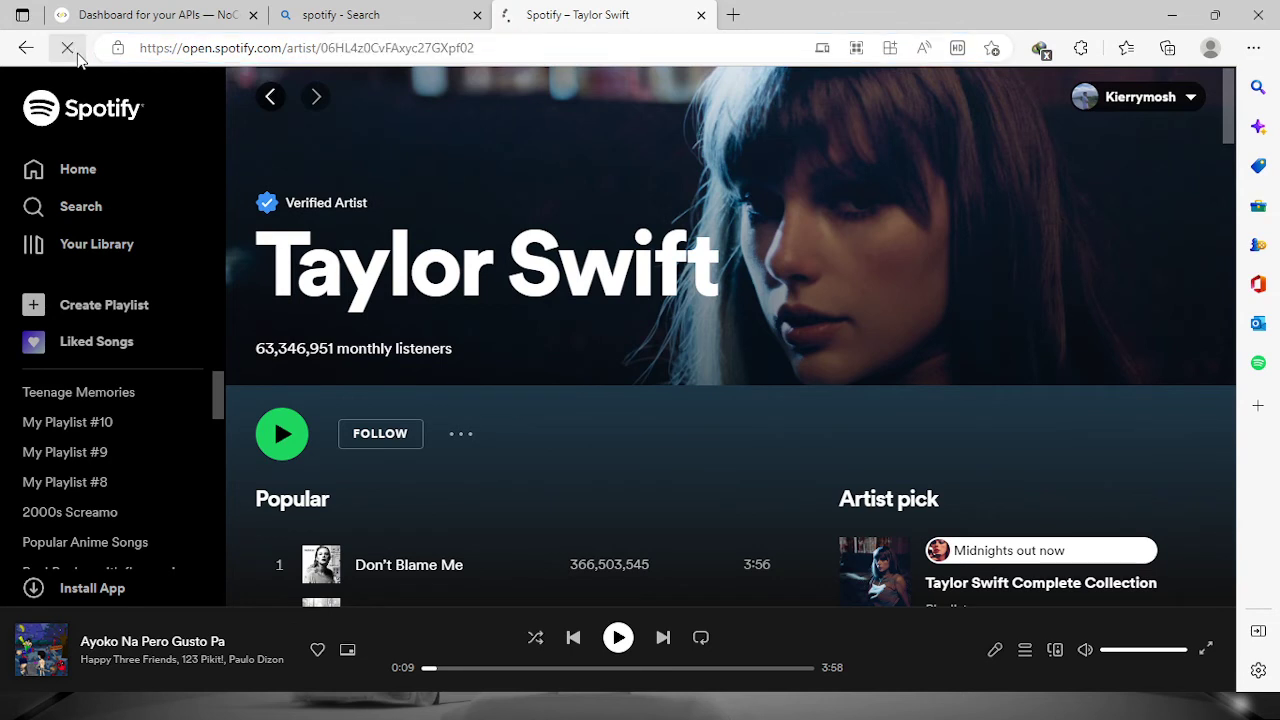
- Reload Taylor Swift's page to confirm FOLLOWING, then return to NoCodeAPI
left_click(380, 432)
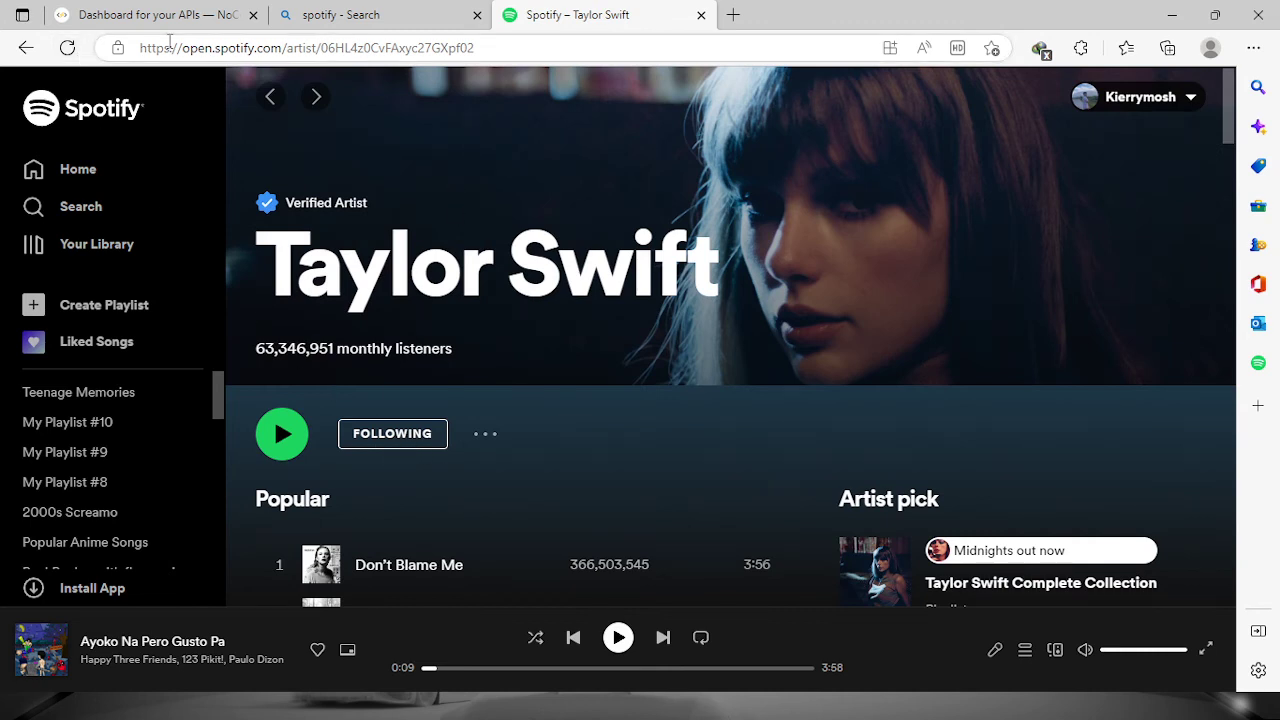
left_click(150, 14)
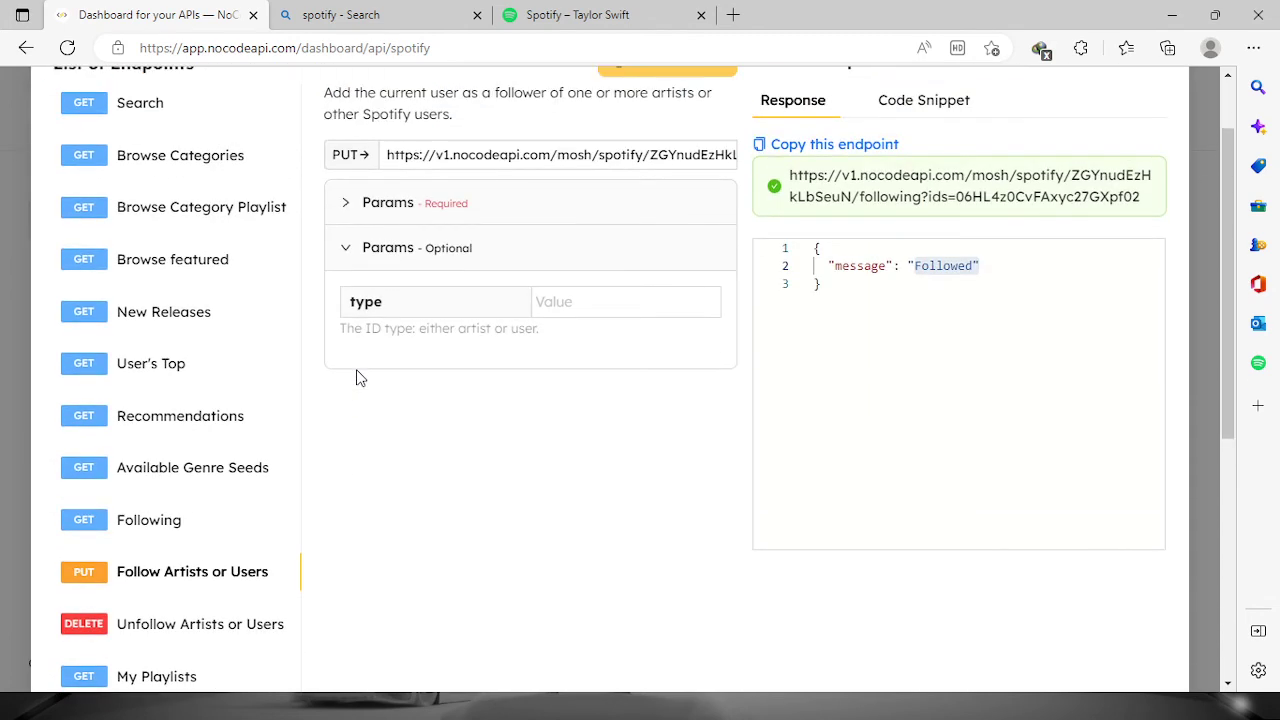
- Unfollow artist ID 06HL4z0CvFAxyc27GXpf02, confirm the 'Unfollowed' response, and go to Spotify
scroll("down", 3)
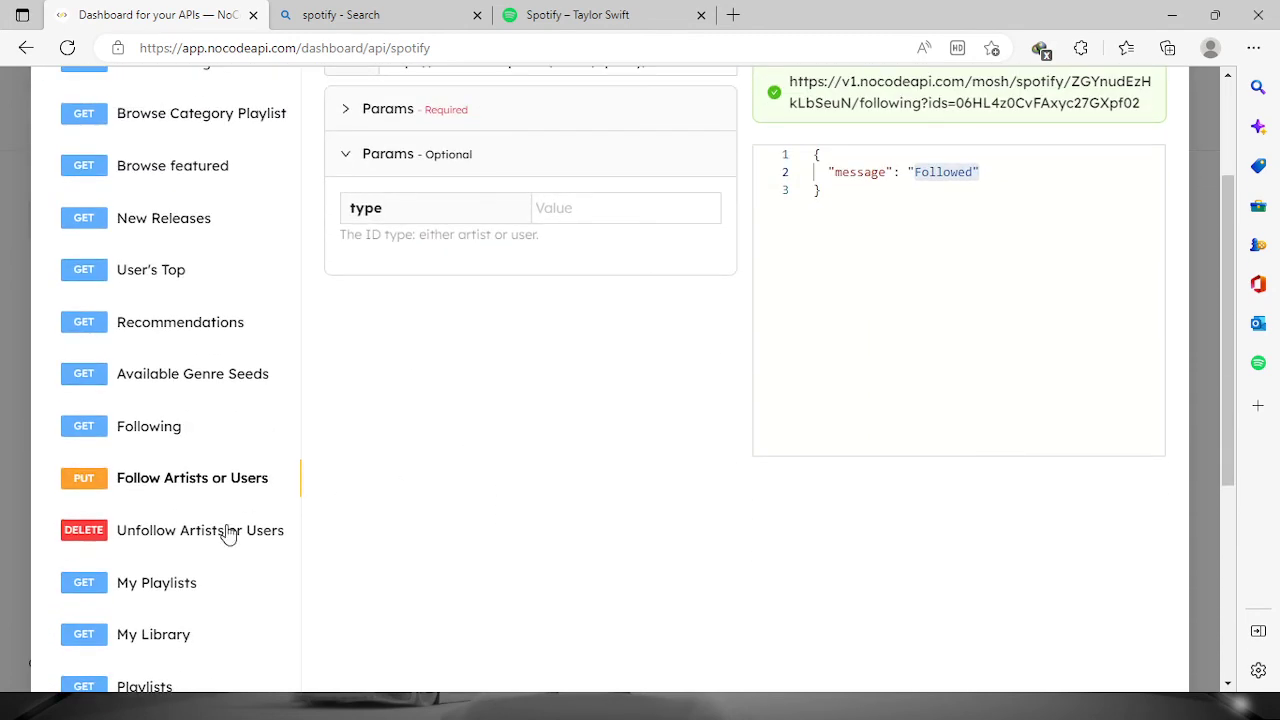
mouse_move(188, 540)
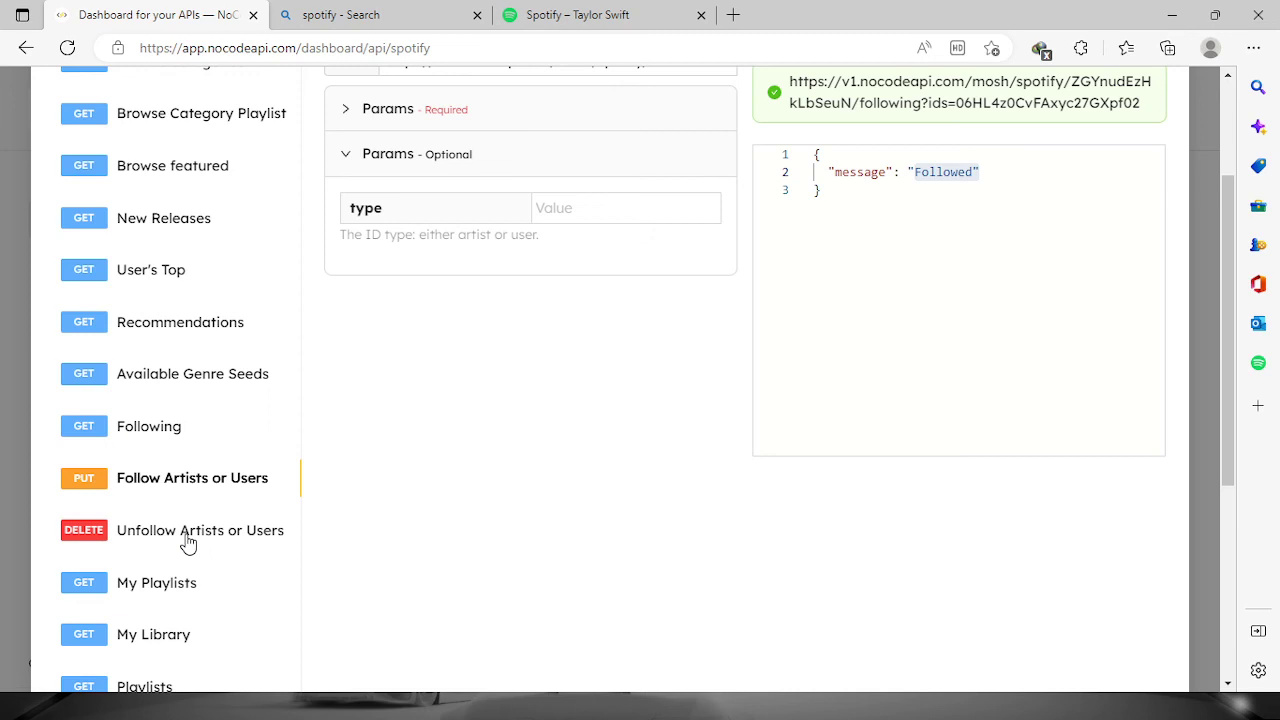
left_click(200, 530)
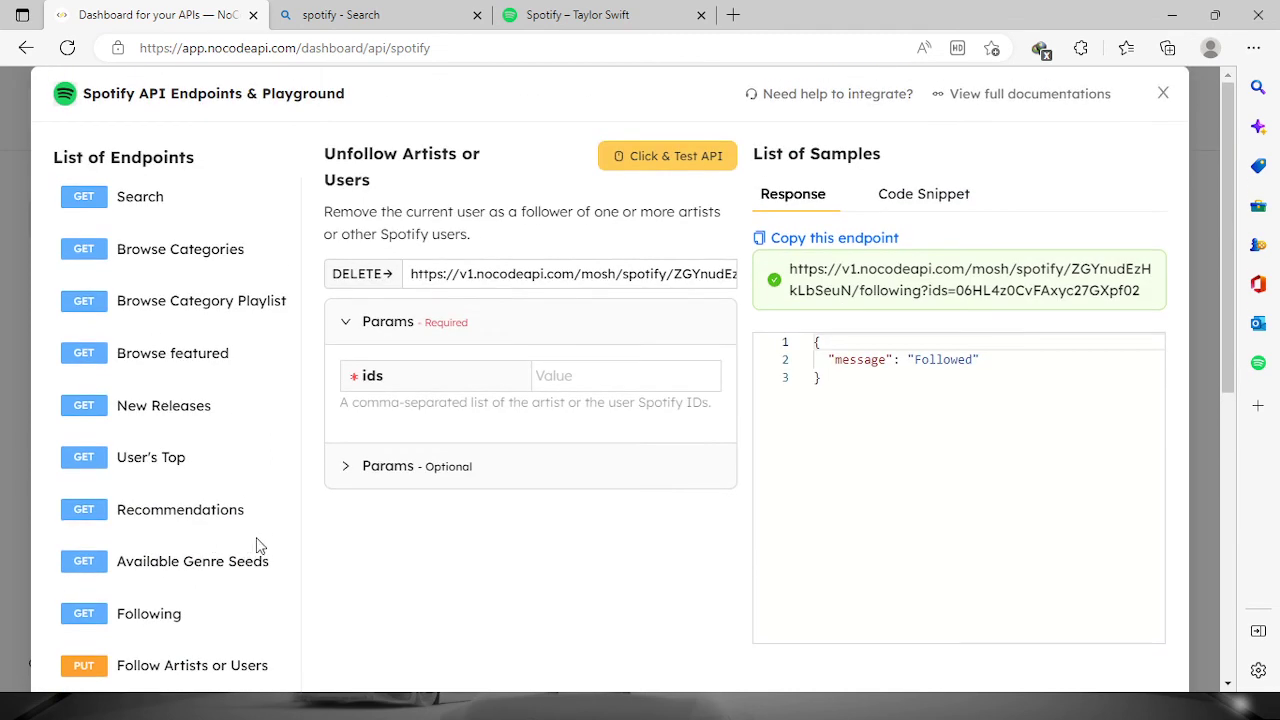
left_click(624, 376)
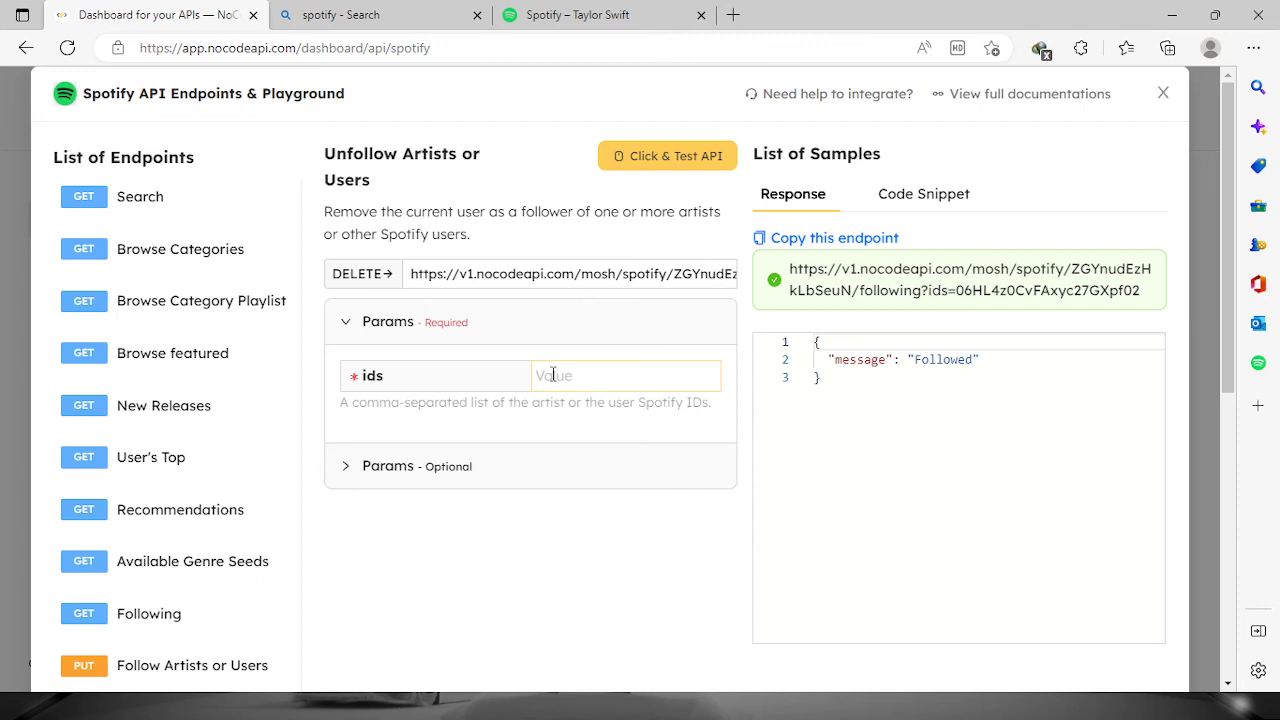
type("06HL4z0CvFAxyc27GXpf02")
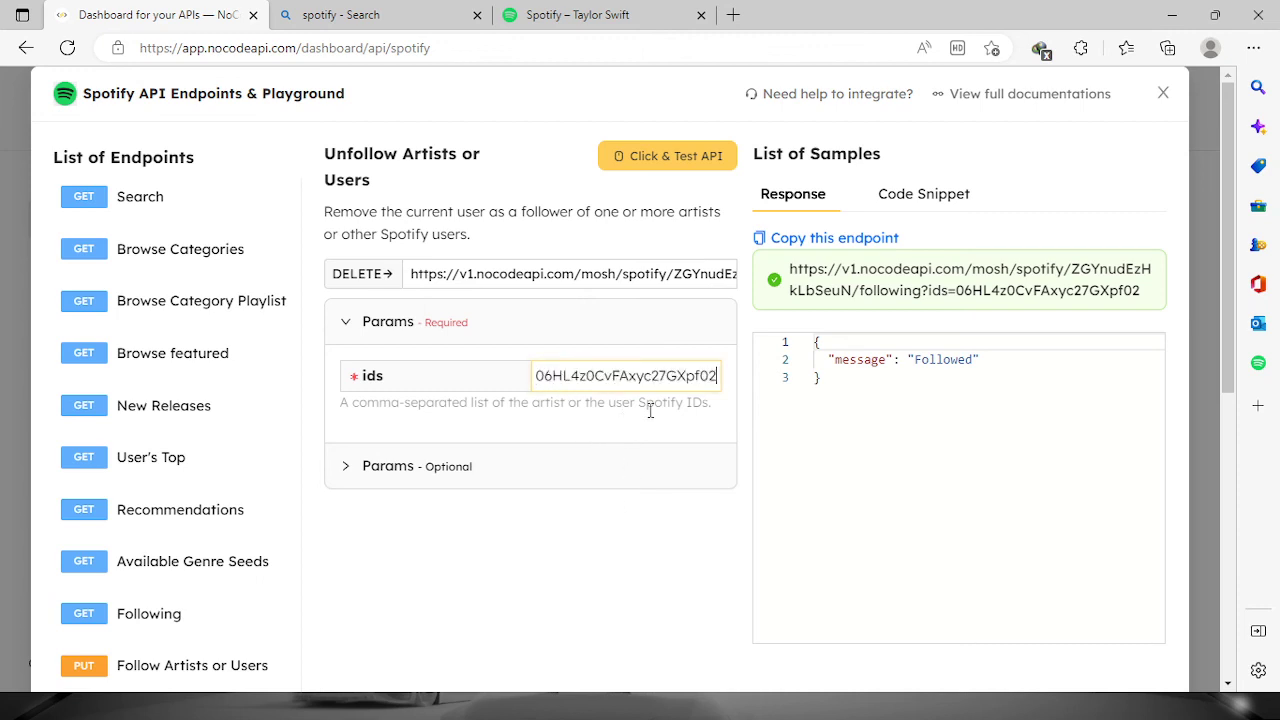
mouse_move(684, 178)
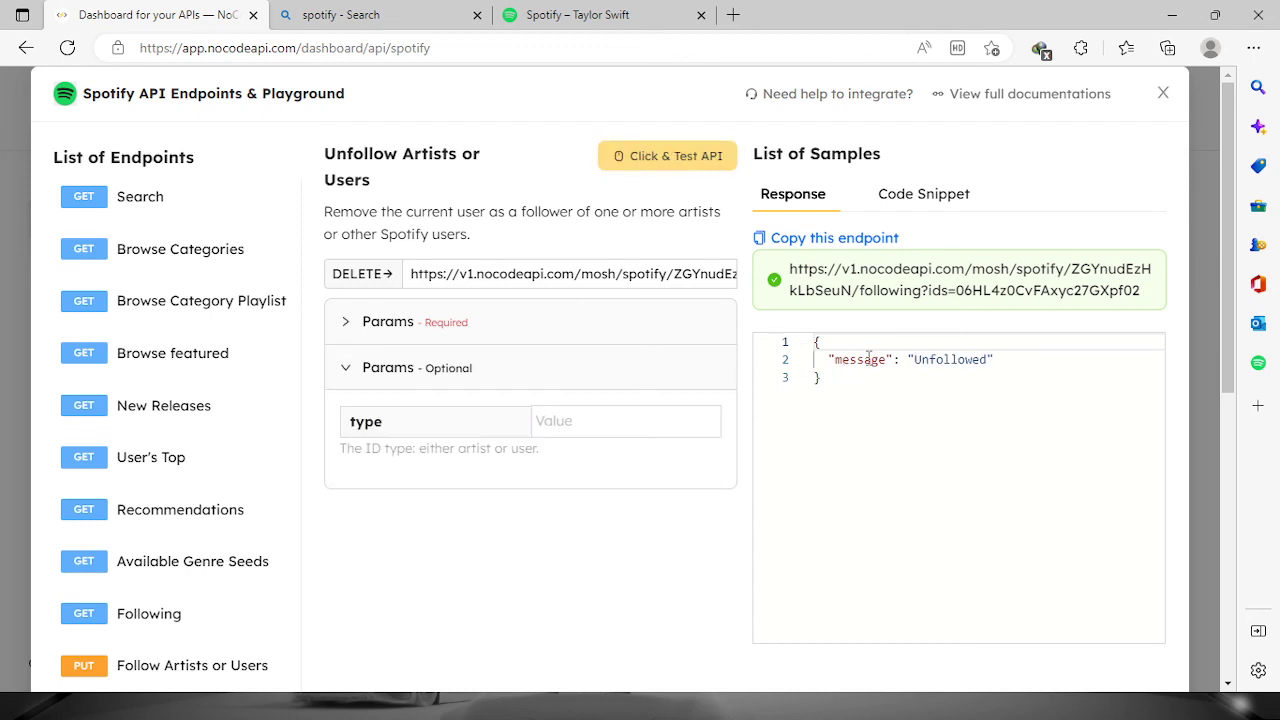
double_click(950, 360)
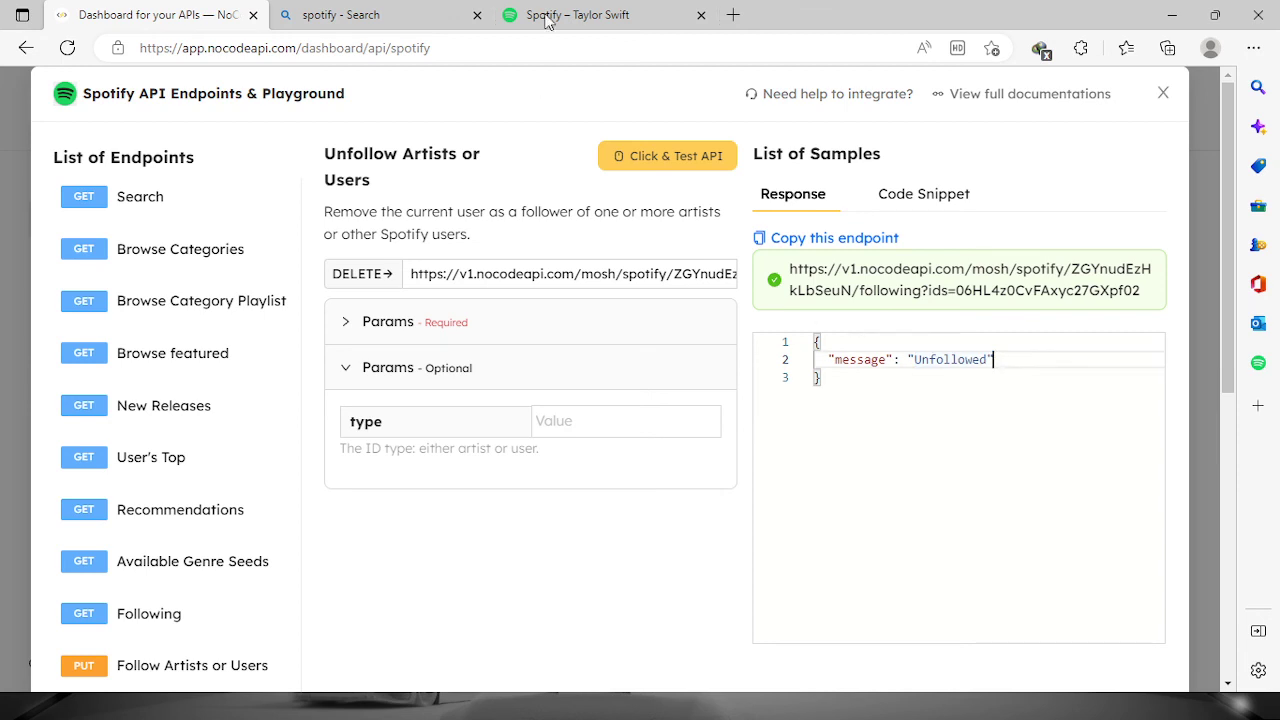
left_click(600, 14)
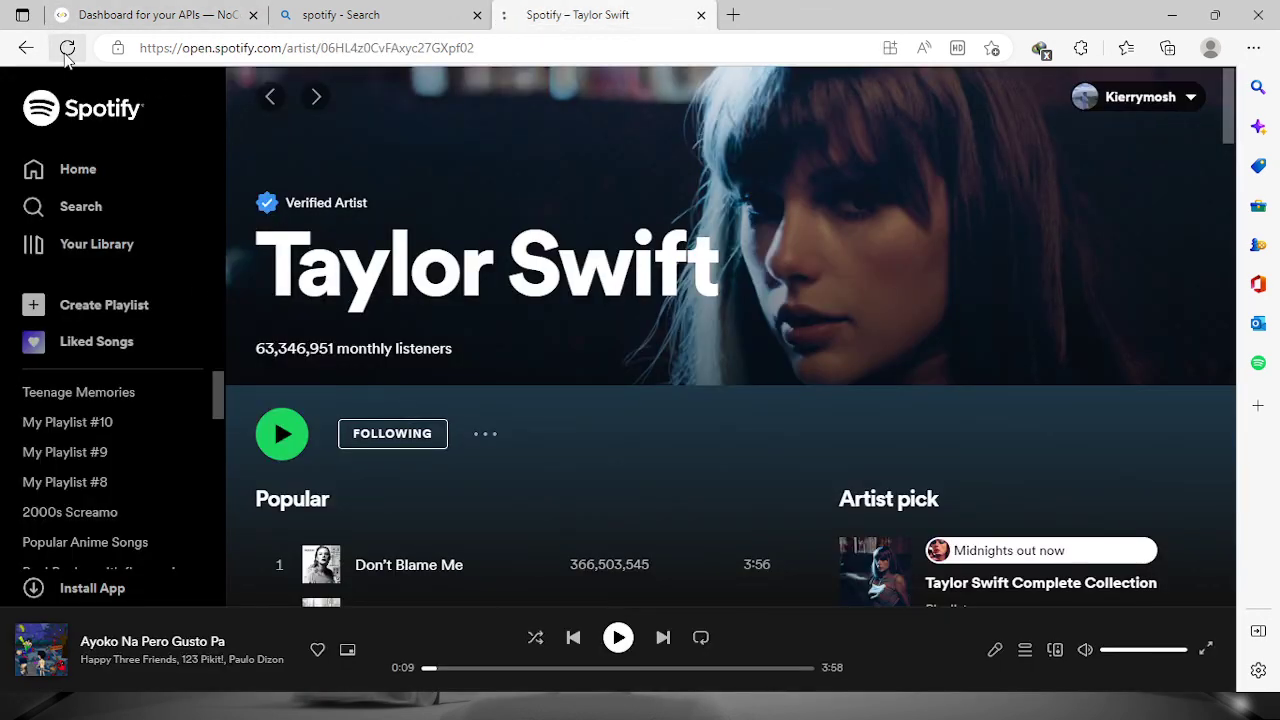
- Reload Taylor Swift's page to confirm it reads FOLLOW again, then return to NoCodeAPI
left_click(392, 432)
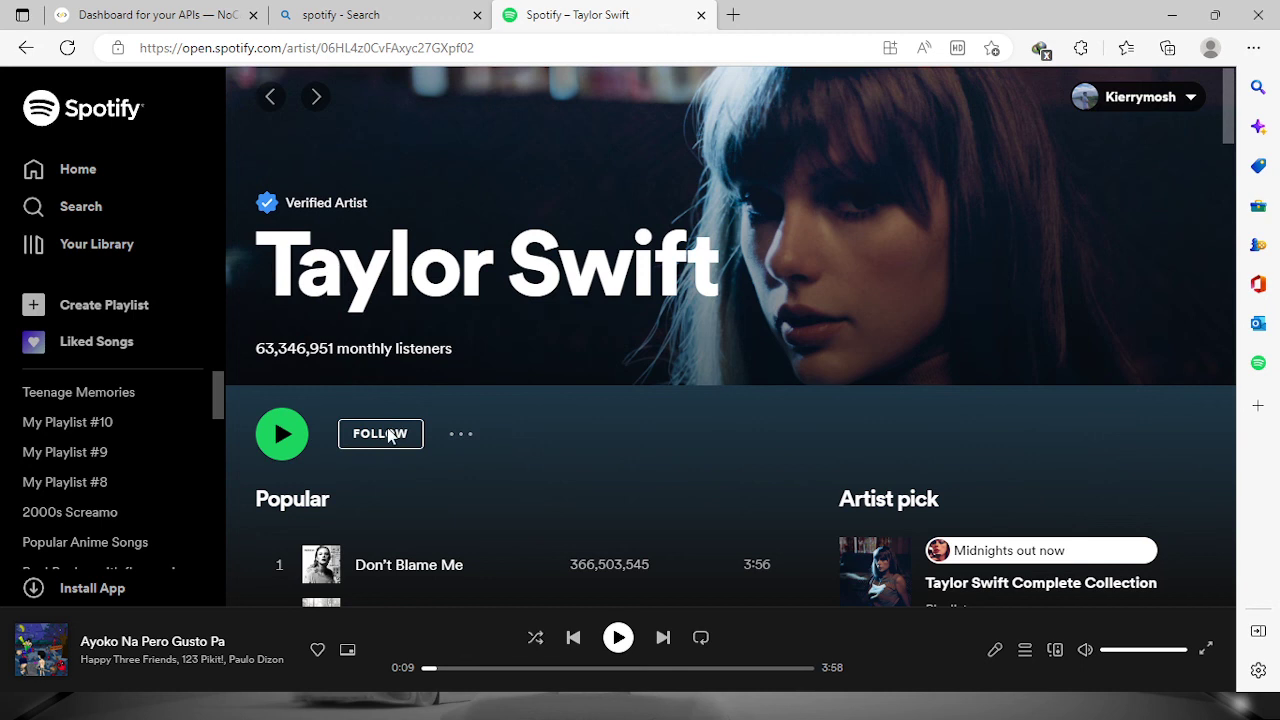
mouse_move(390, 450)
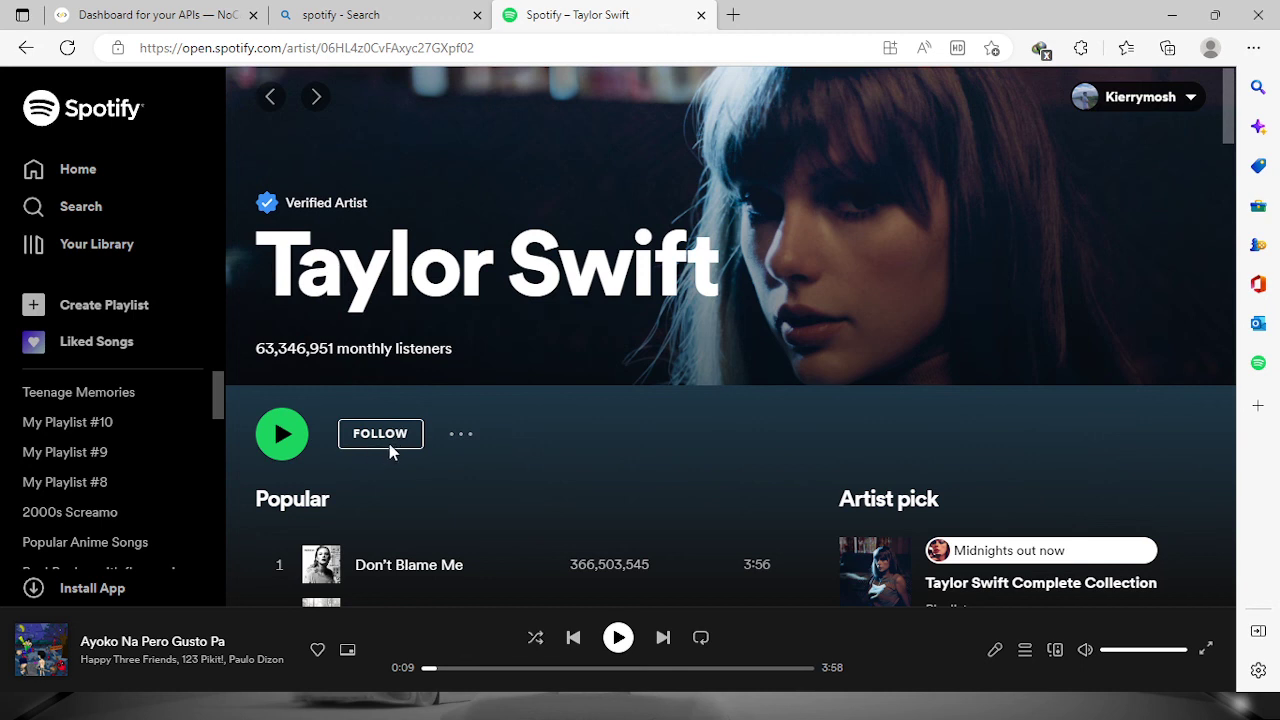
left_click(150, 14)
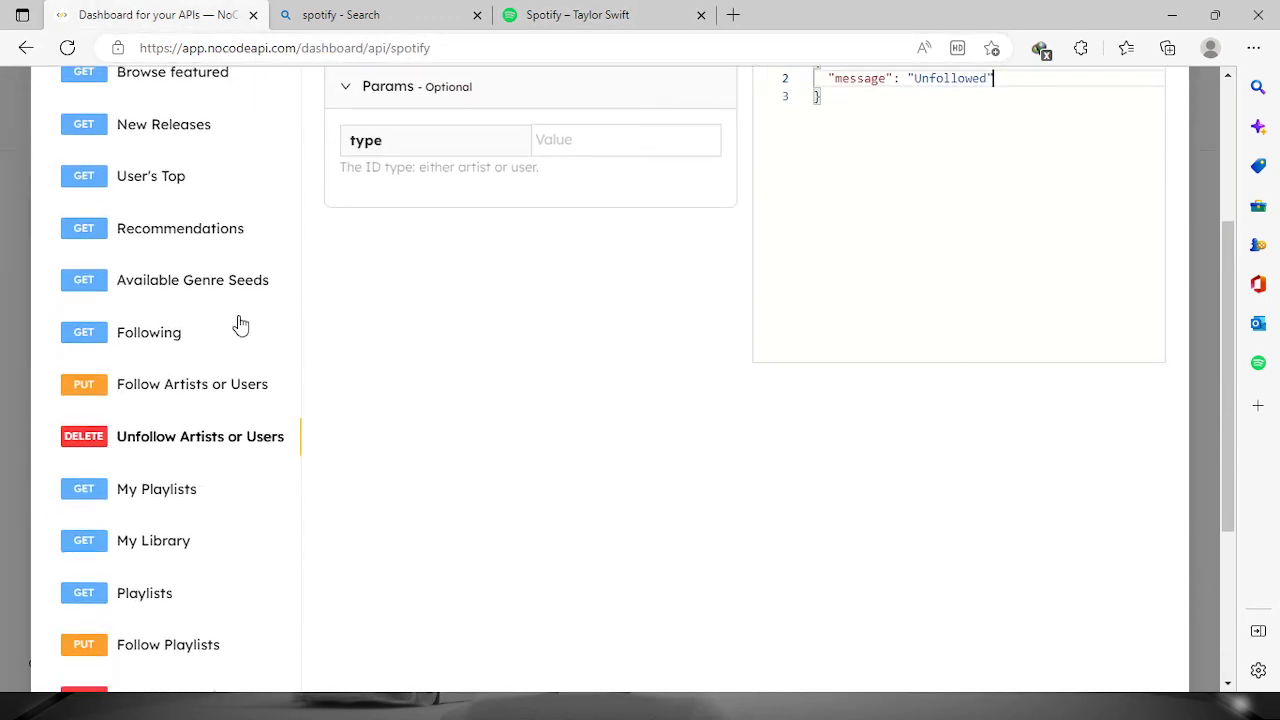
mouse_move(248, 316)
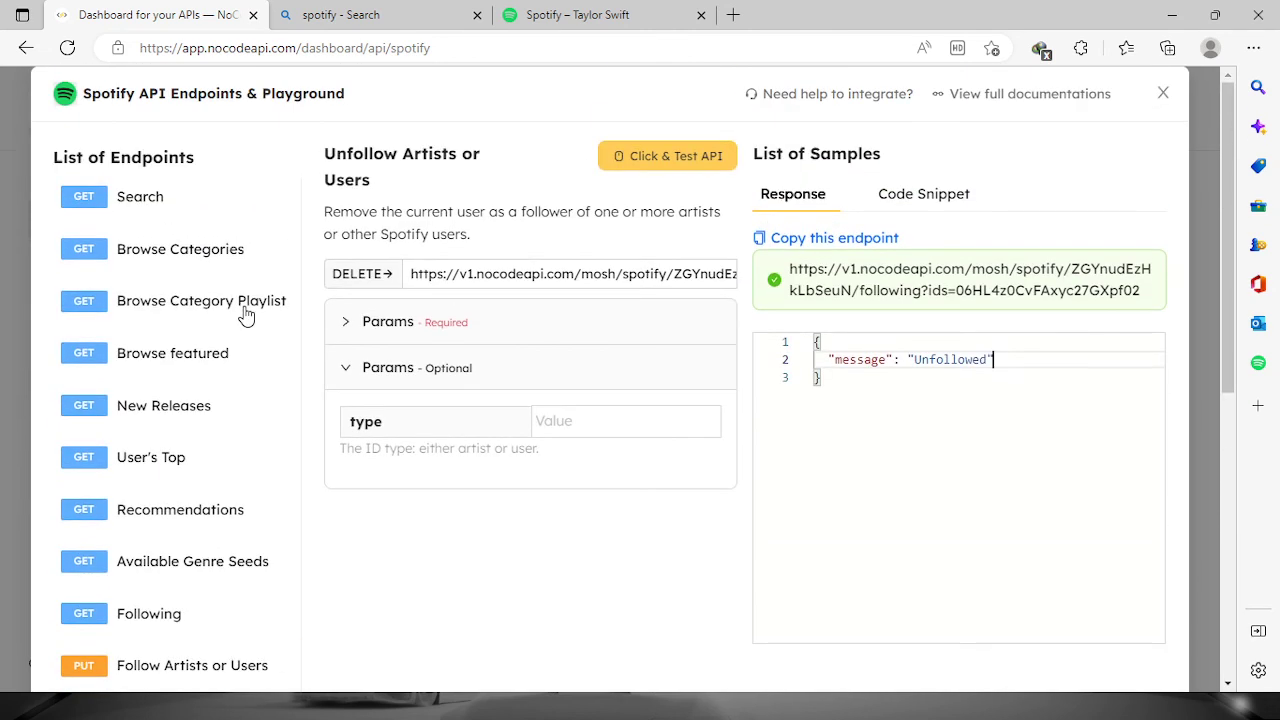
scroll("down", 3)
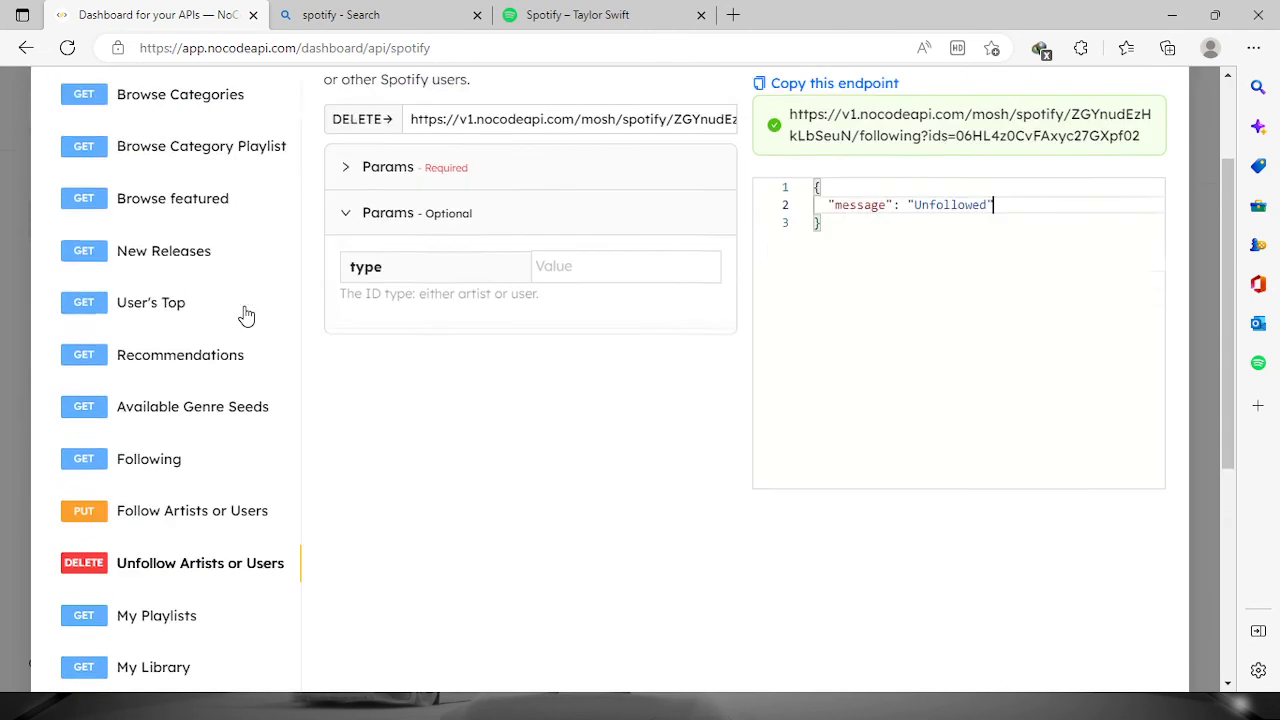